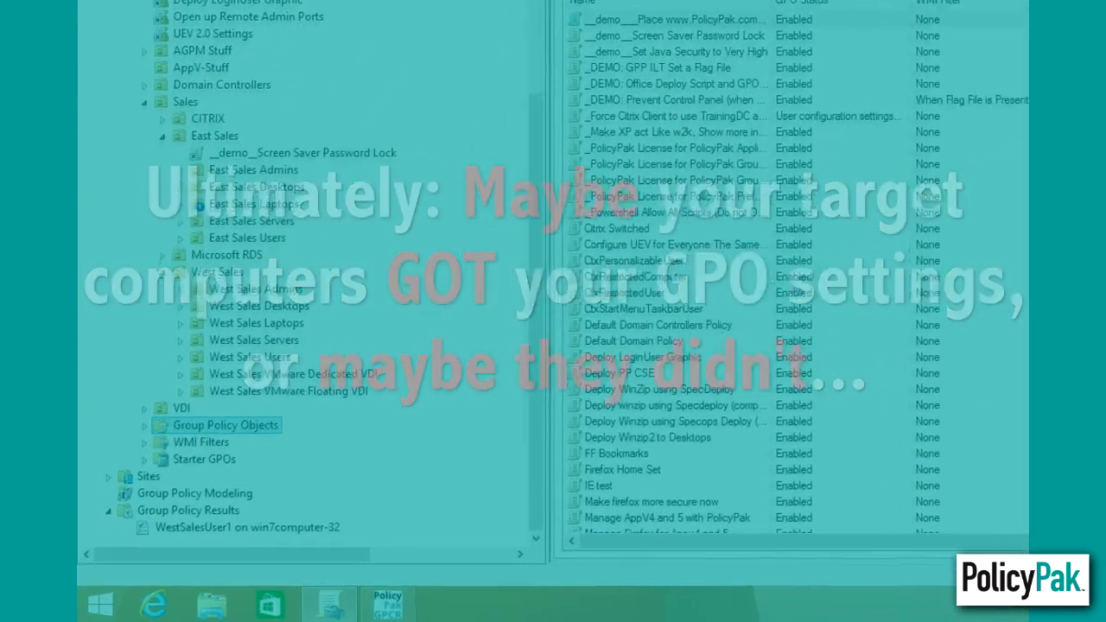
Rerun the Group Policy Results query for WestSalesUser1 on win7computer-32.
right_click(249, 518)
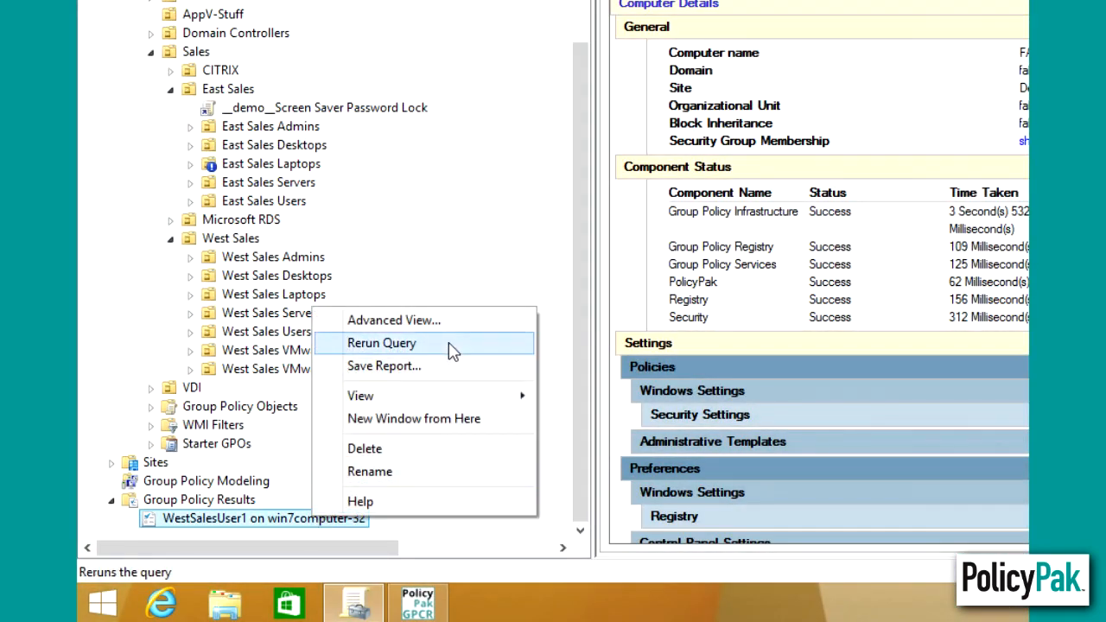
left_click(380, 343)
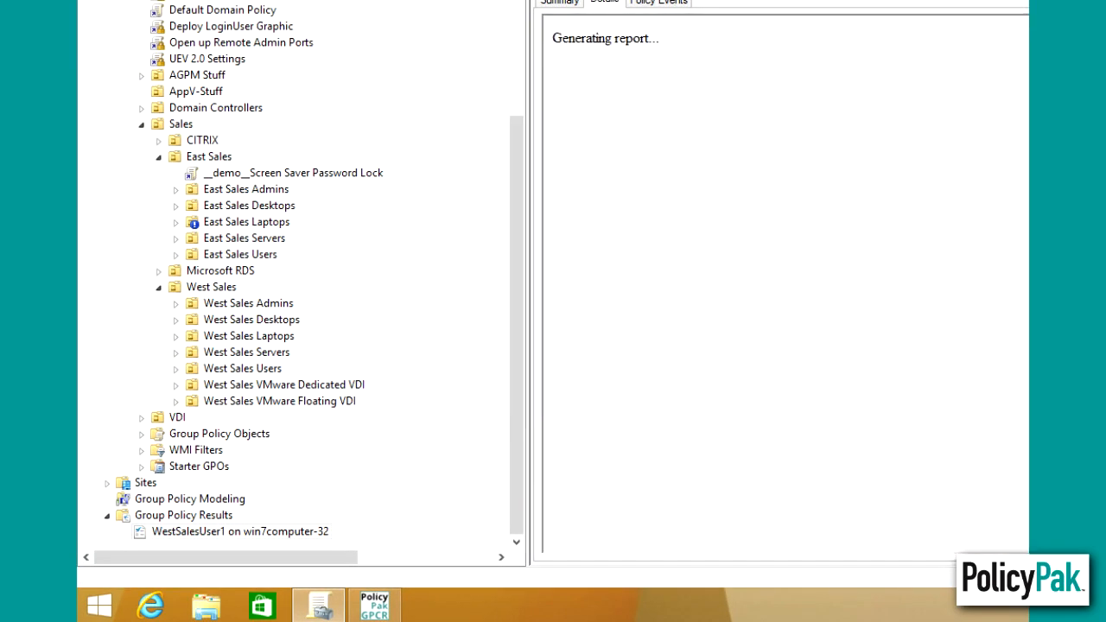
mouse_move(1019, 405)
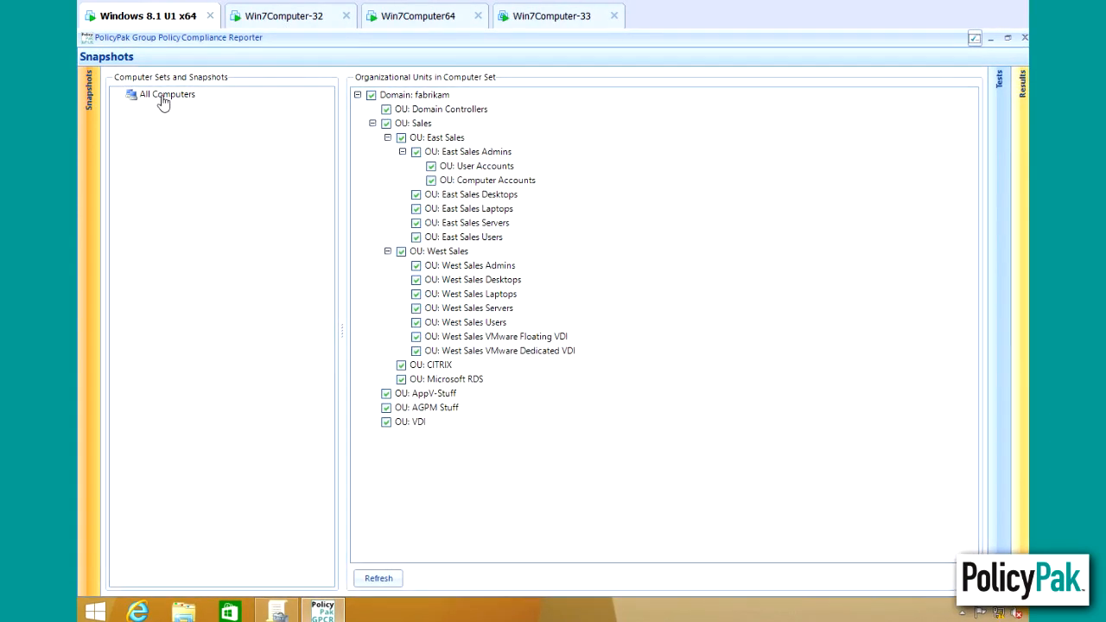
Create a new All Computers snapshot and retry all failed computers.
right_click(164, 93)
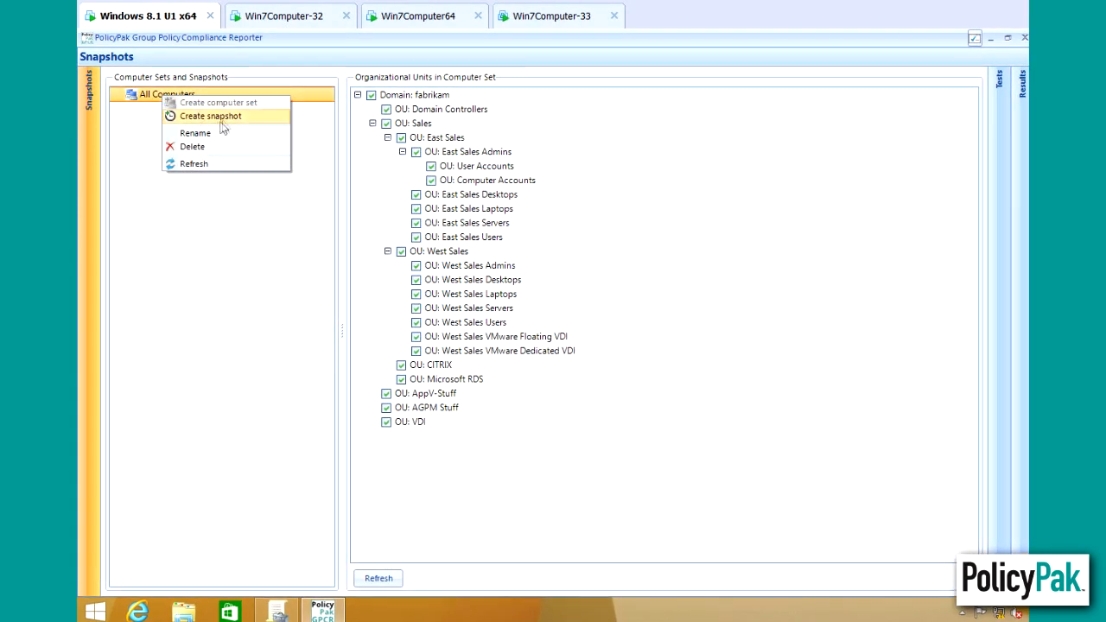
left_click(211, 115)
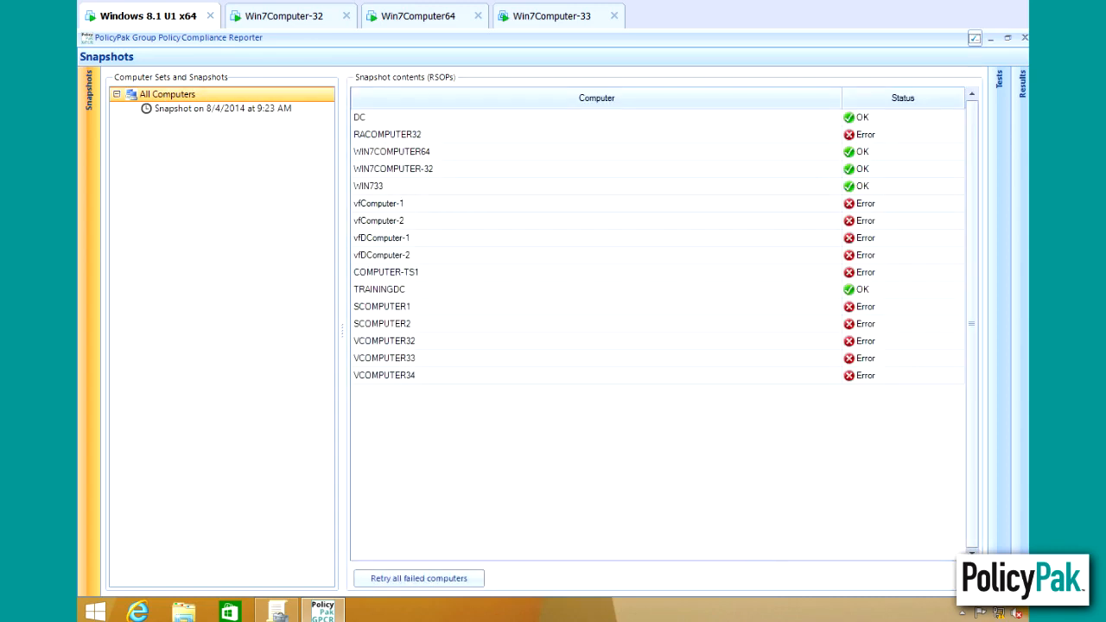
left_click(418, 578)
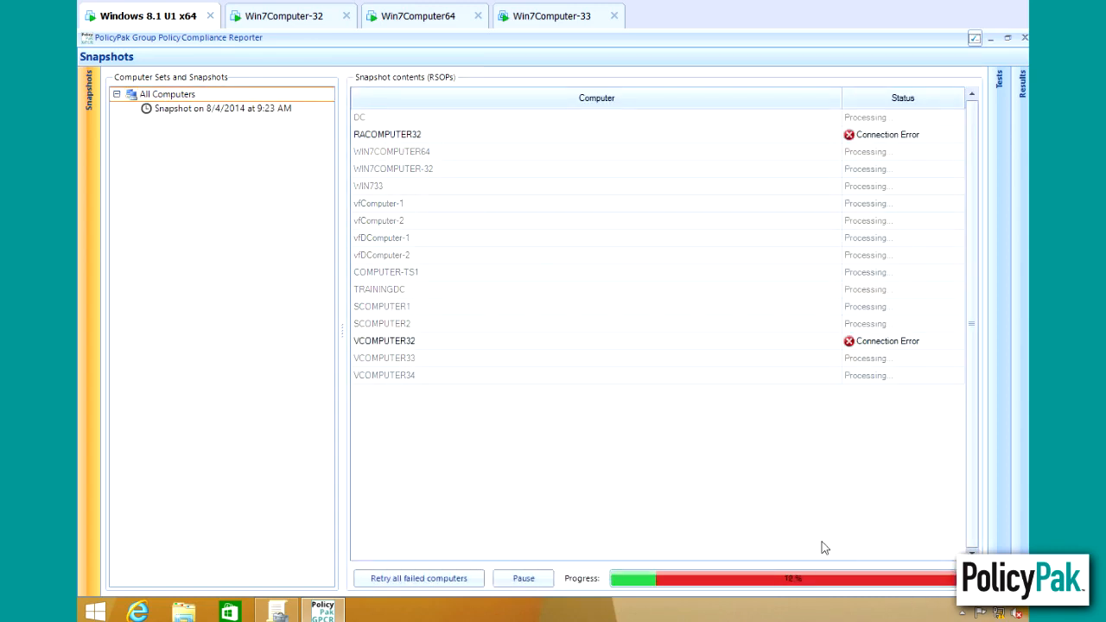
mouse_move(836, 542)
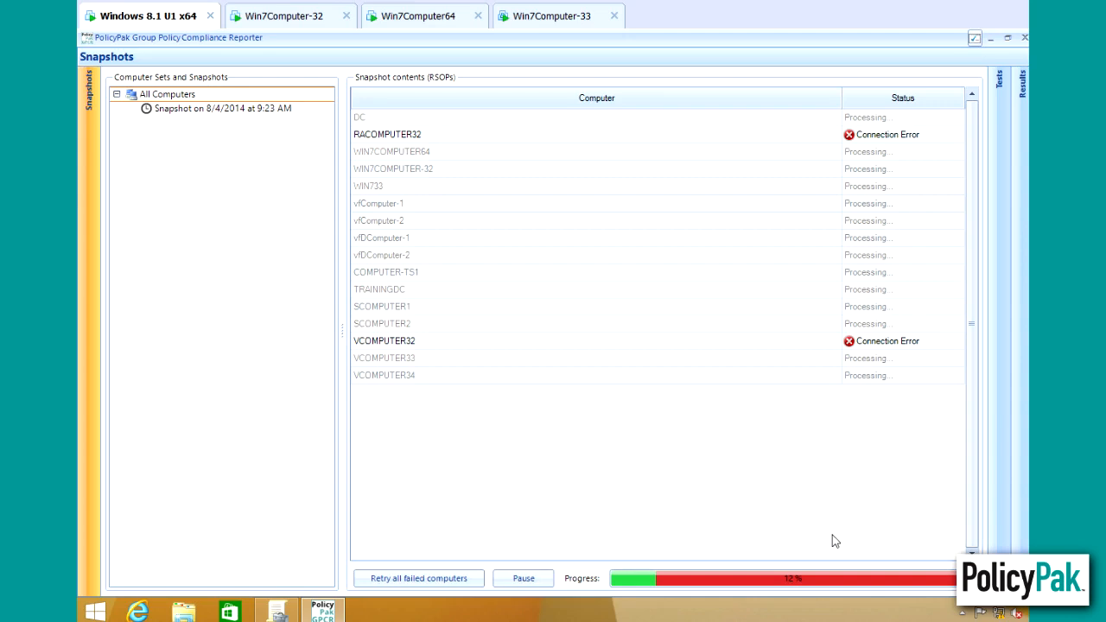
mouse_move(895, 606)
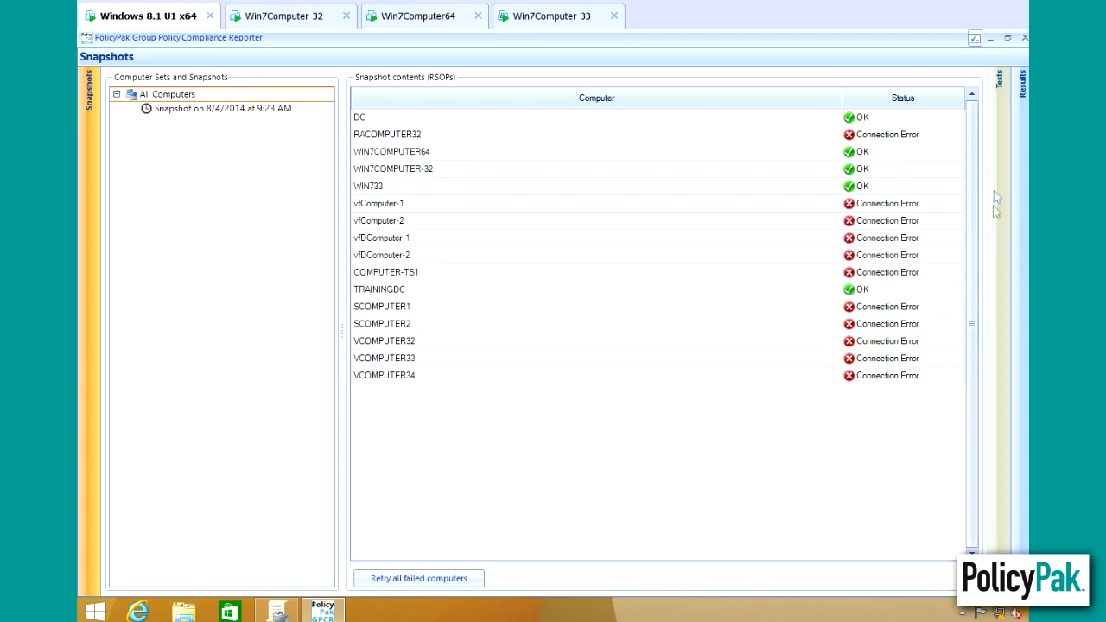
left_click(114, 83)
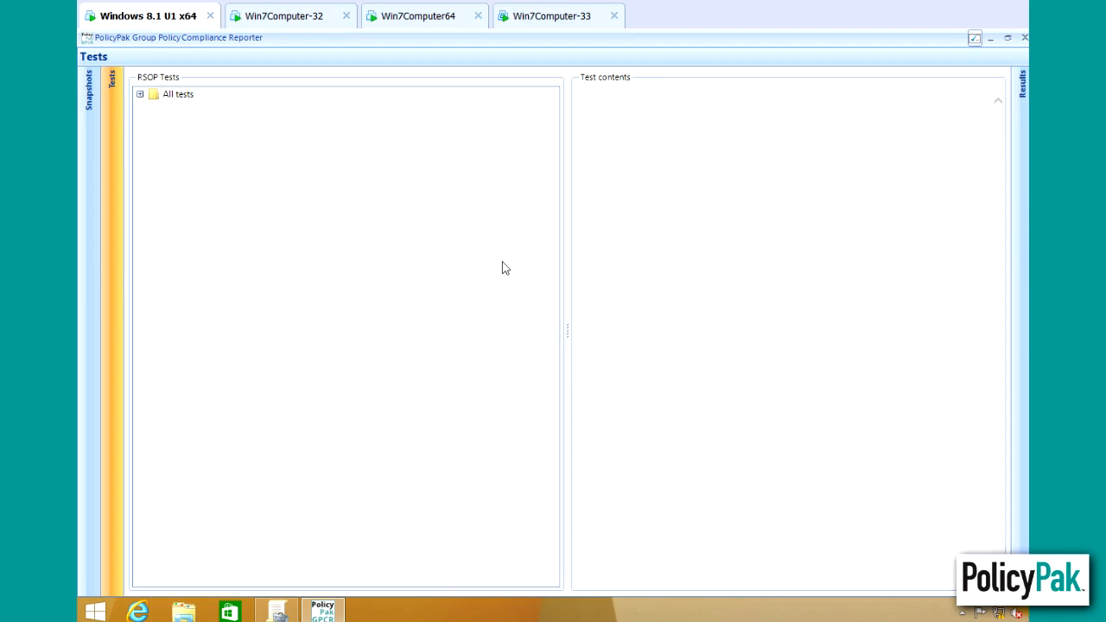
left_click(178, 93)
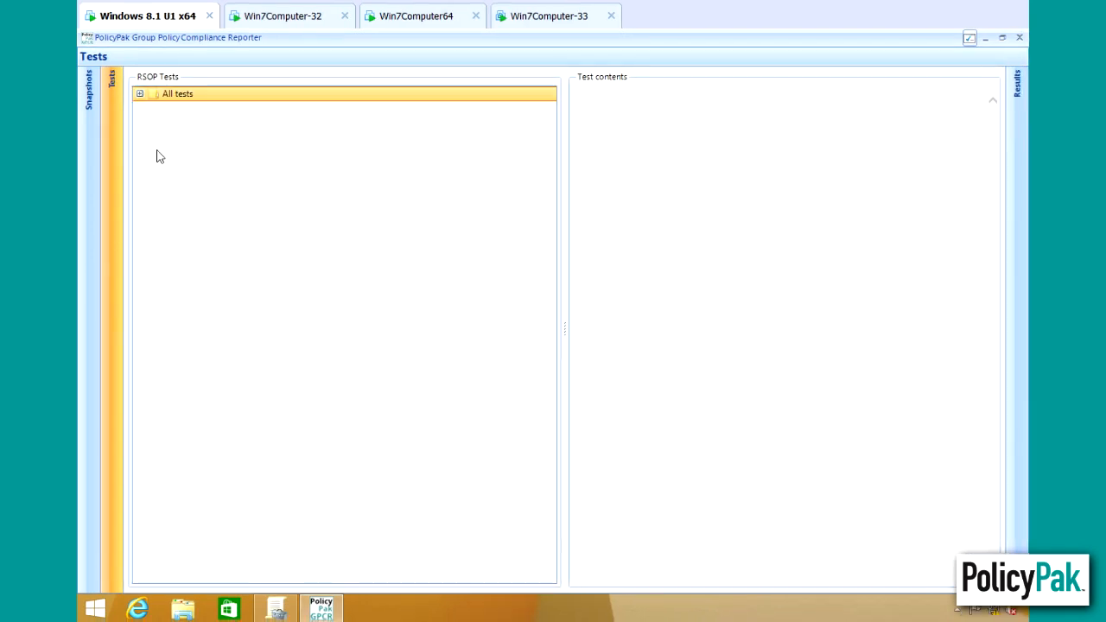
left_click(140, 93)
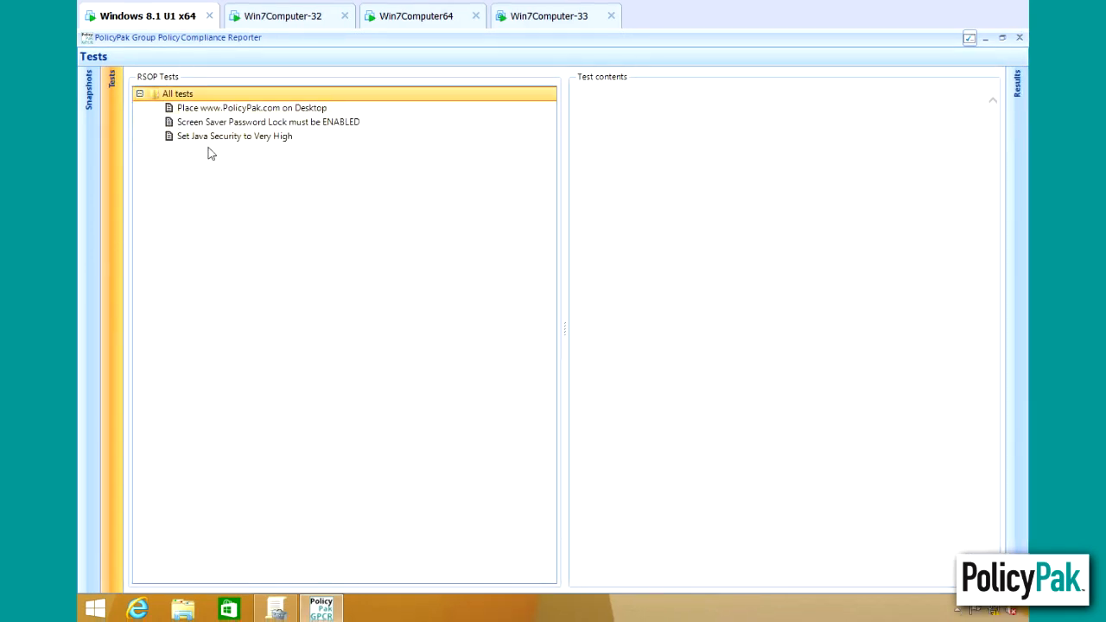
left_click(235, 134)
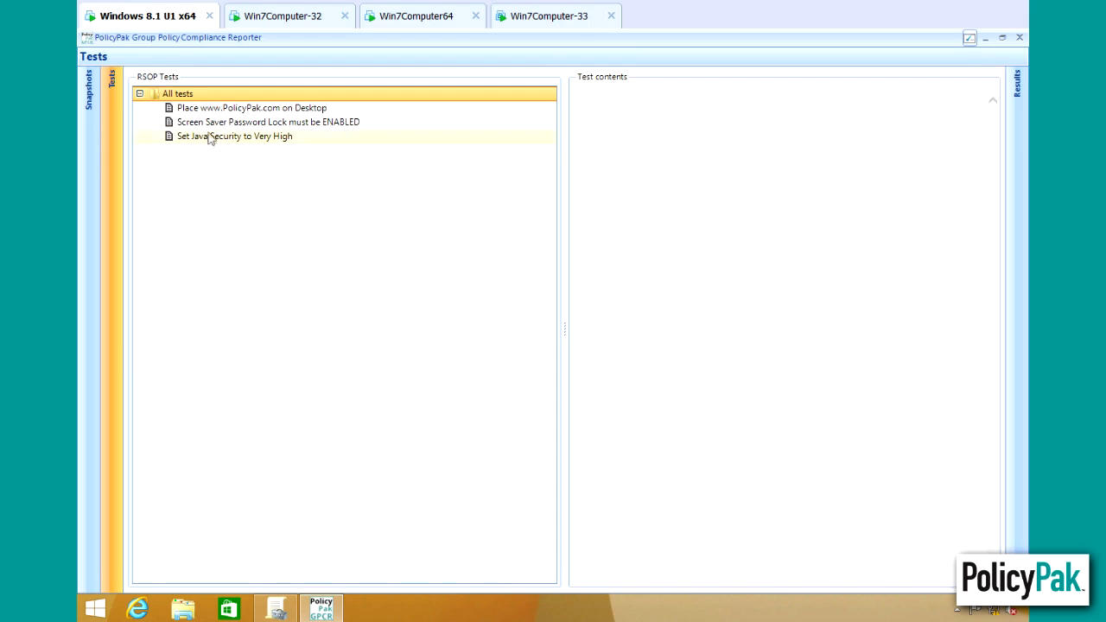
left_click(268, 121)
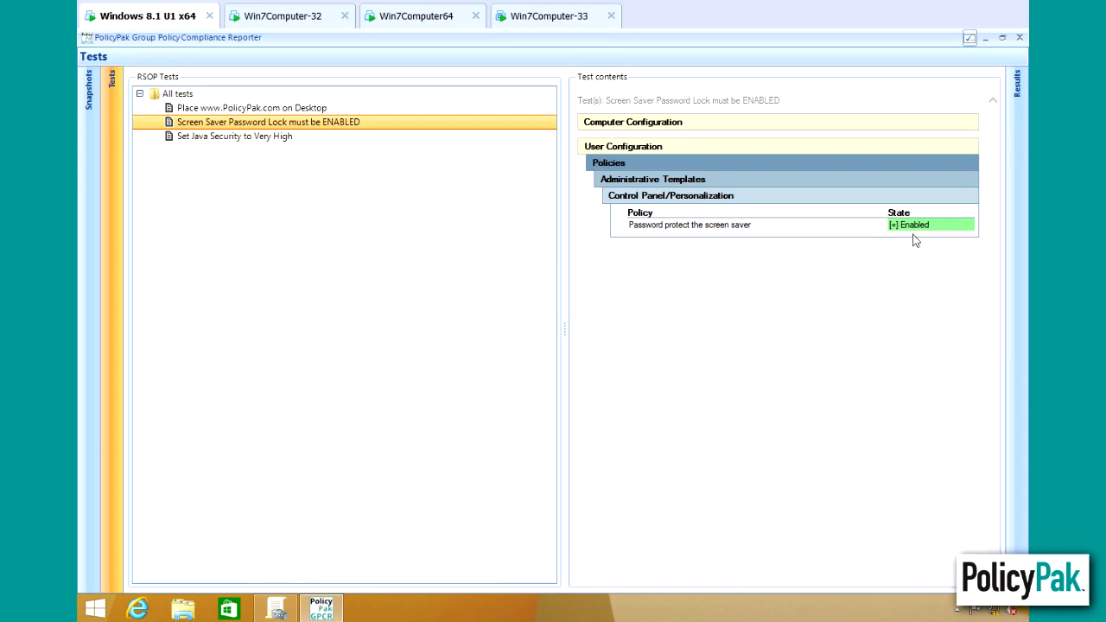
left_click(252, 107)
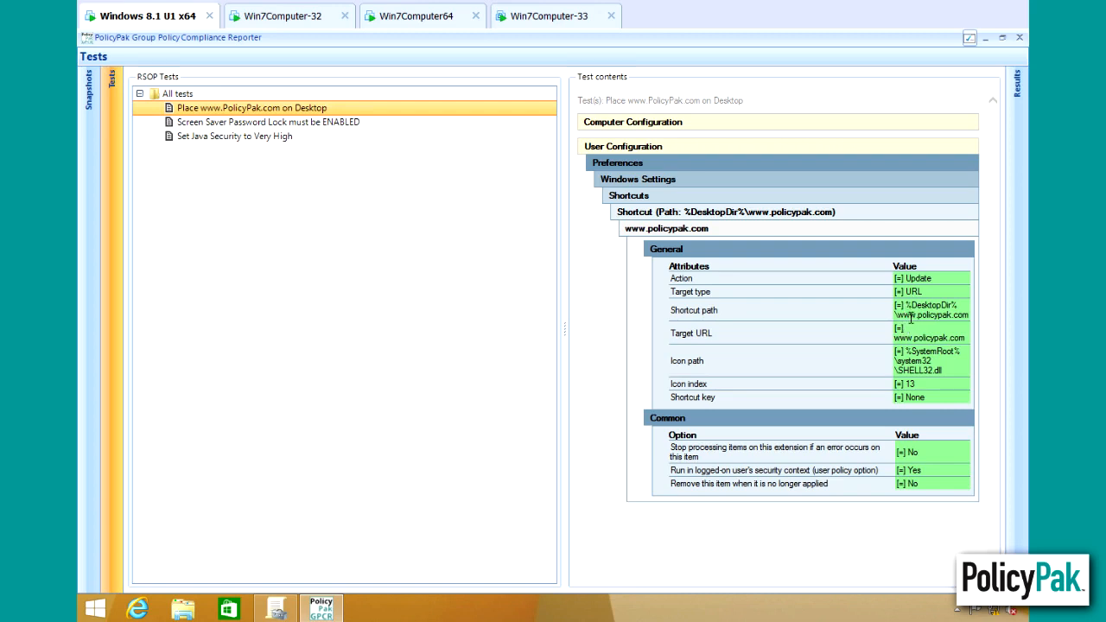
mouse_move(221, 150)
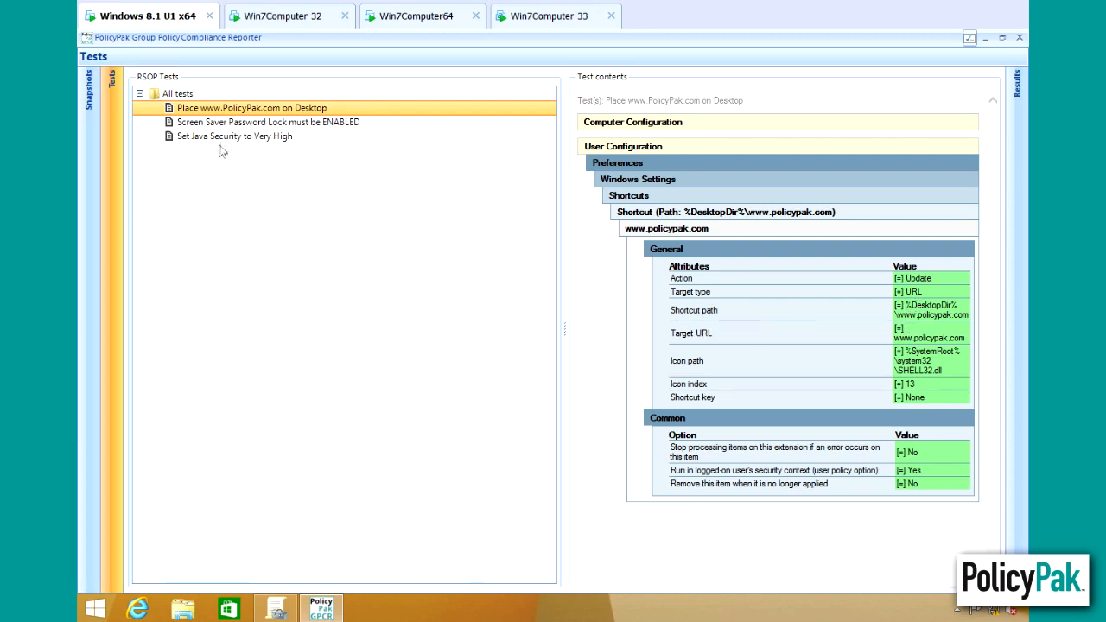
left_click(235, 135)
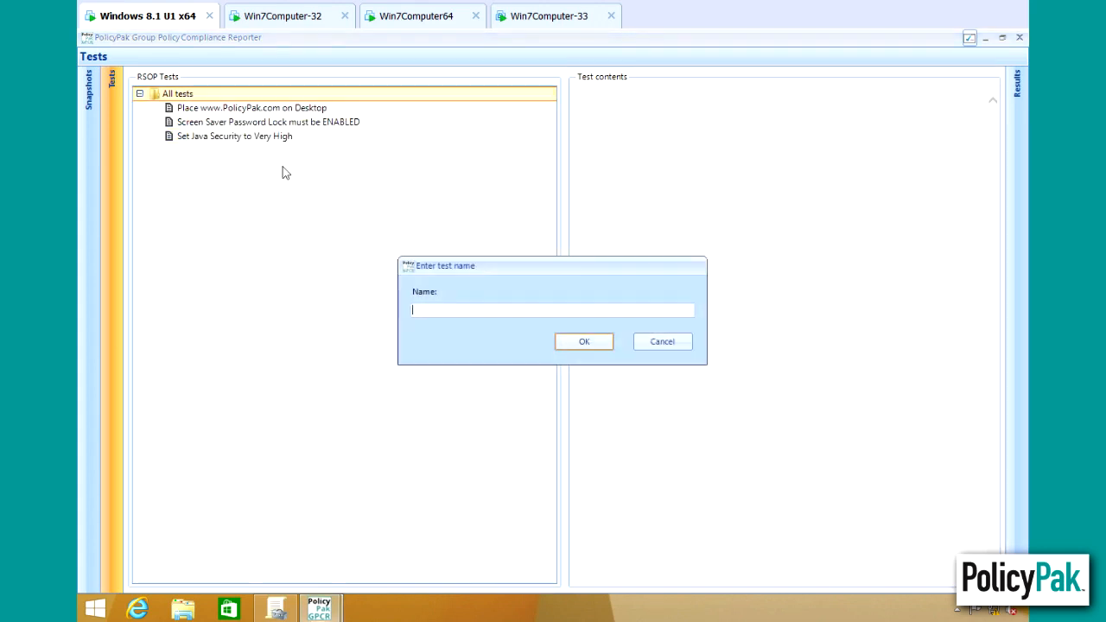
Create Test Example 1 expecting User Configuration > Control Panel > Prohibit access to Control Panel as Enabled.
type("Test Exam")
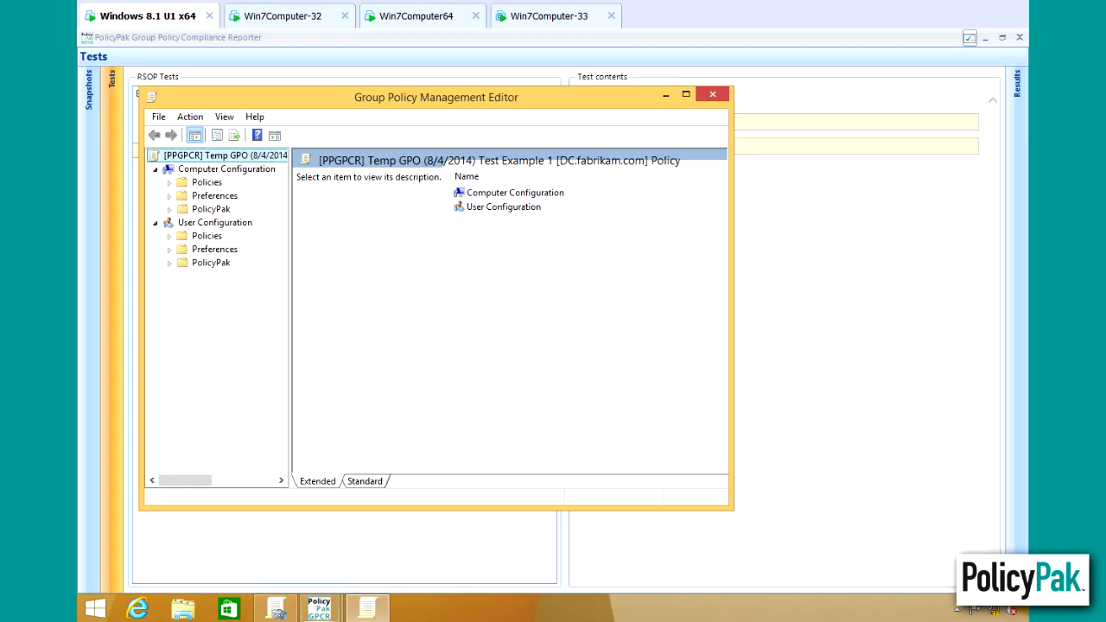
mouse_move(193, 282)
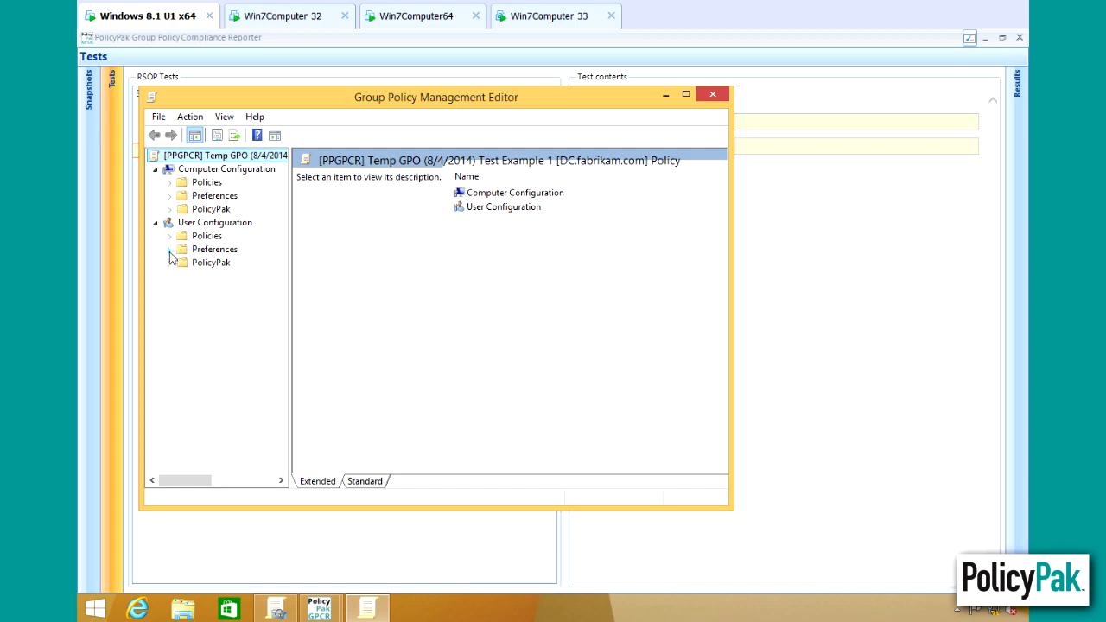
left_click(169, 235)
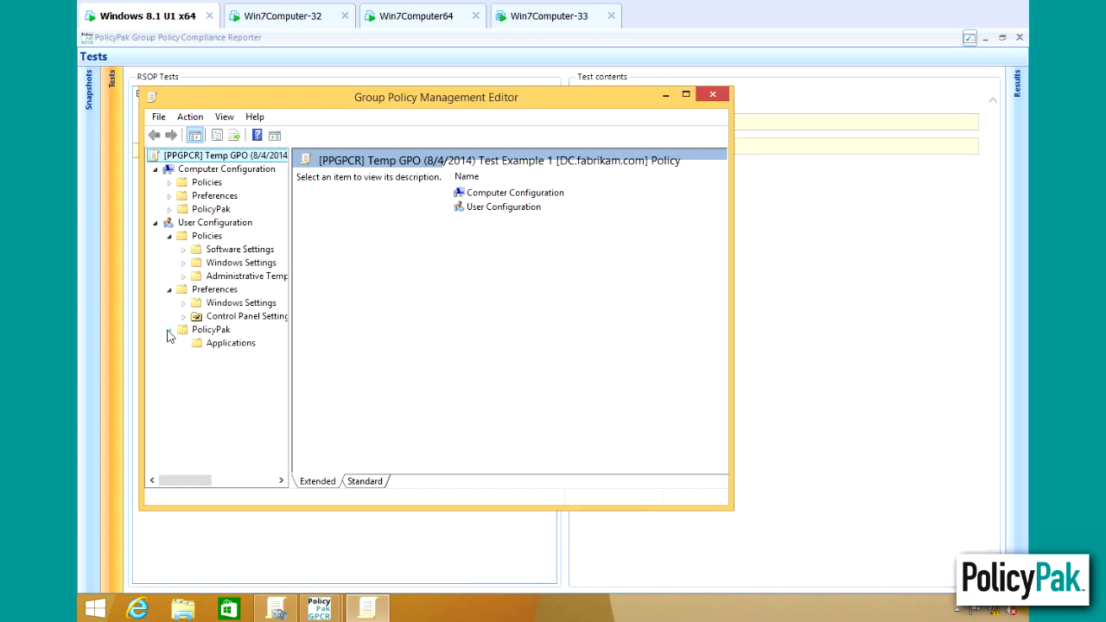
mouse_move(251, 315)
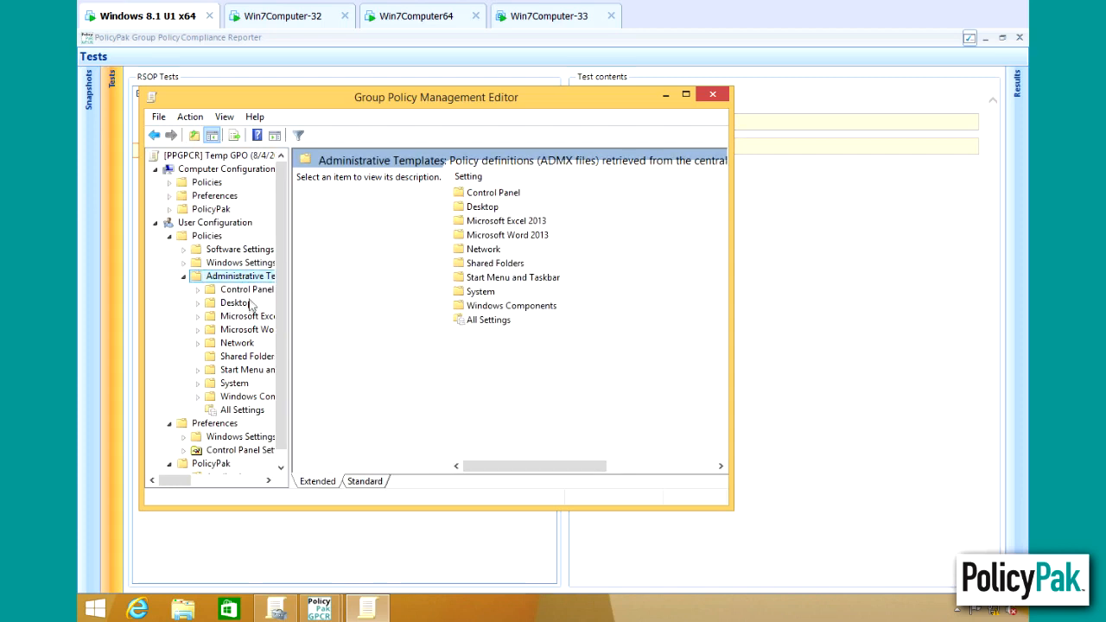
left_click(247, 288)
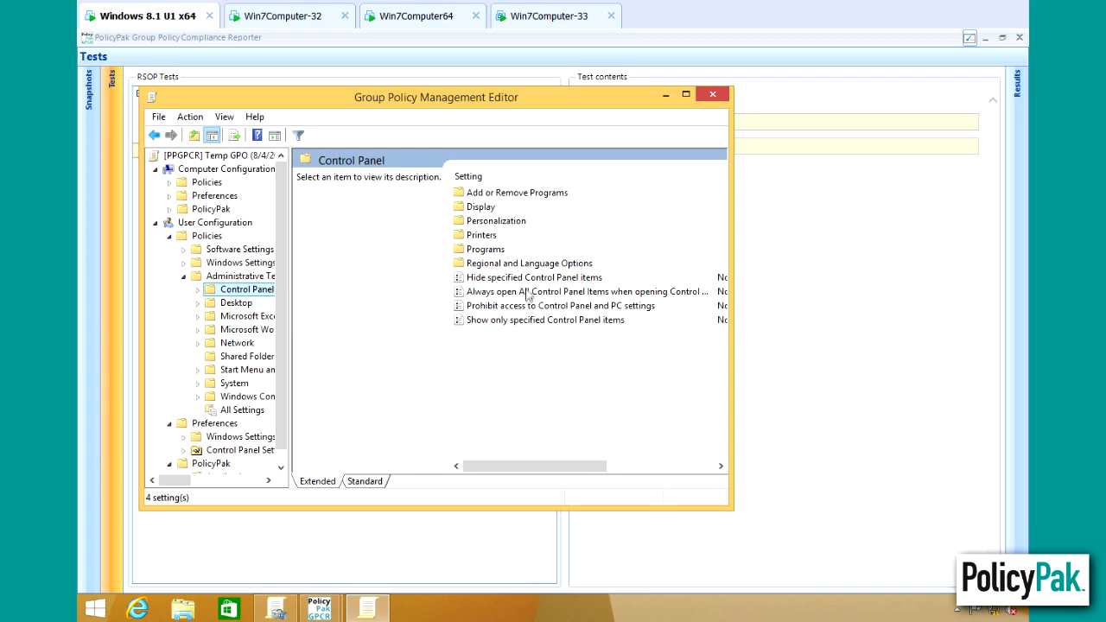
left_click(560, 304)
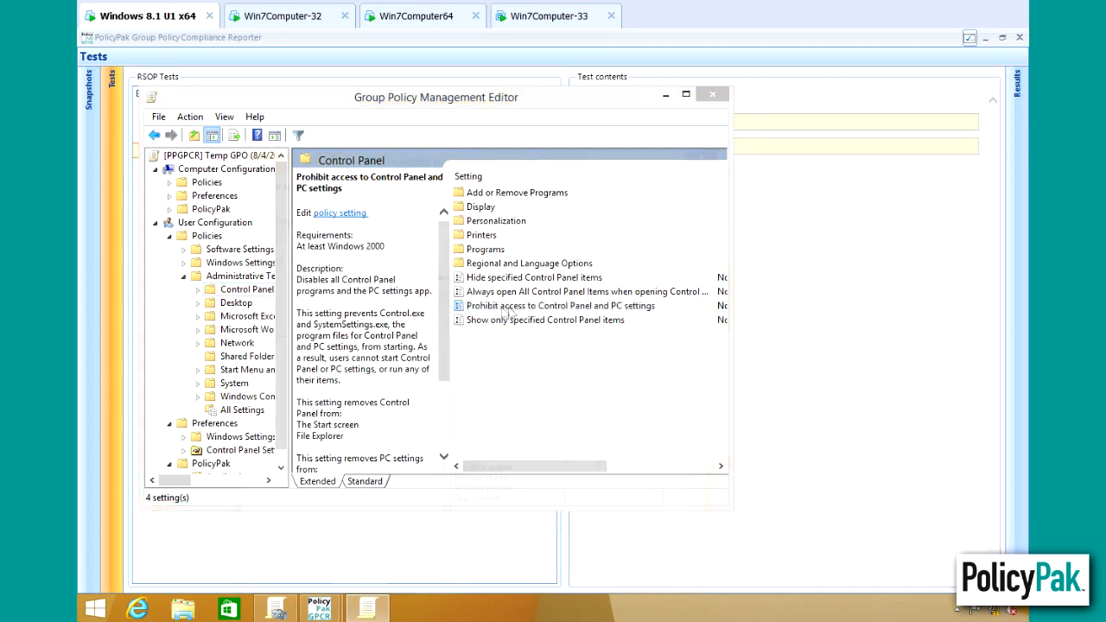
left_click(560, 306)
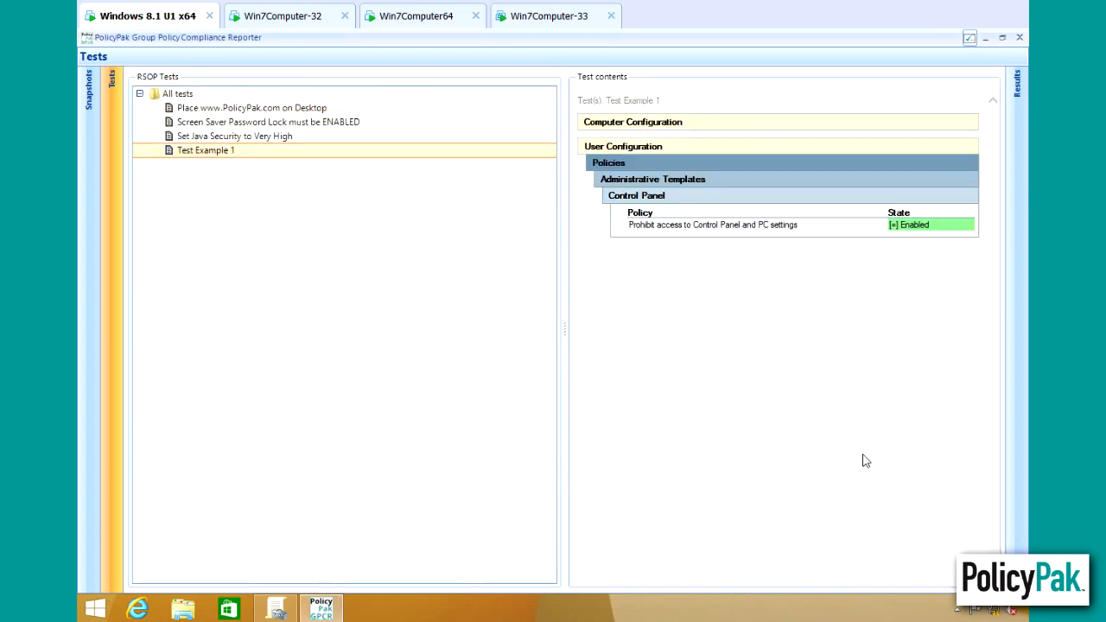
mouse_move(789, 330)
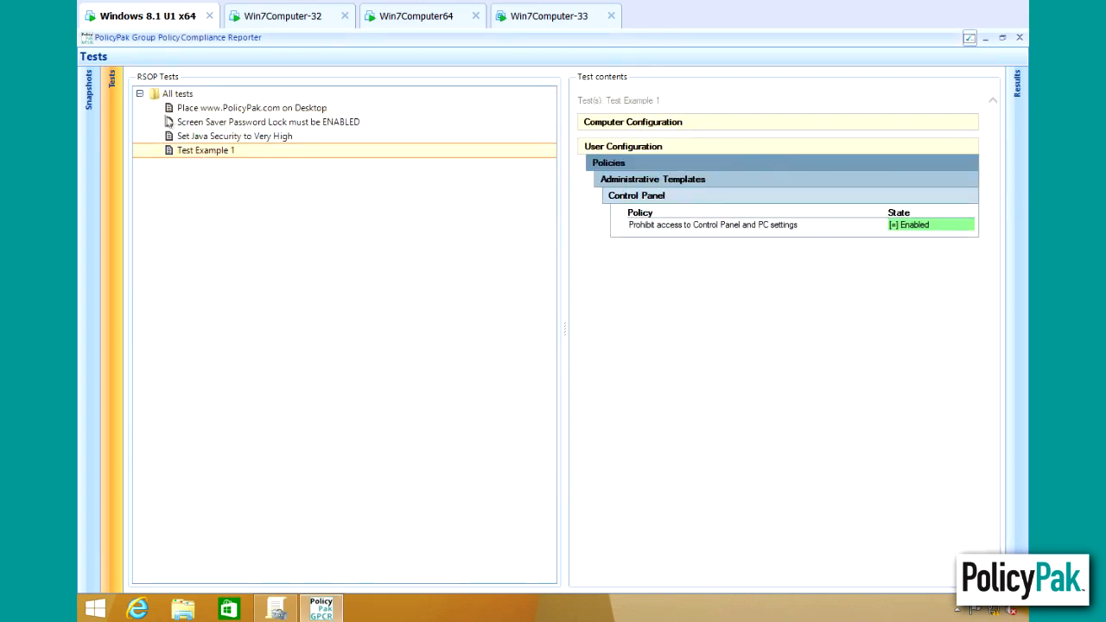
Import a test from the Very Important Security Settings GPO backup.
right_click(176, 93)
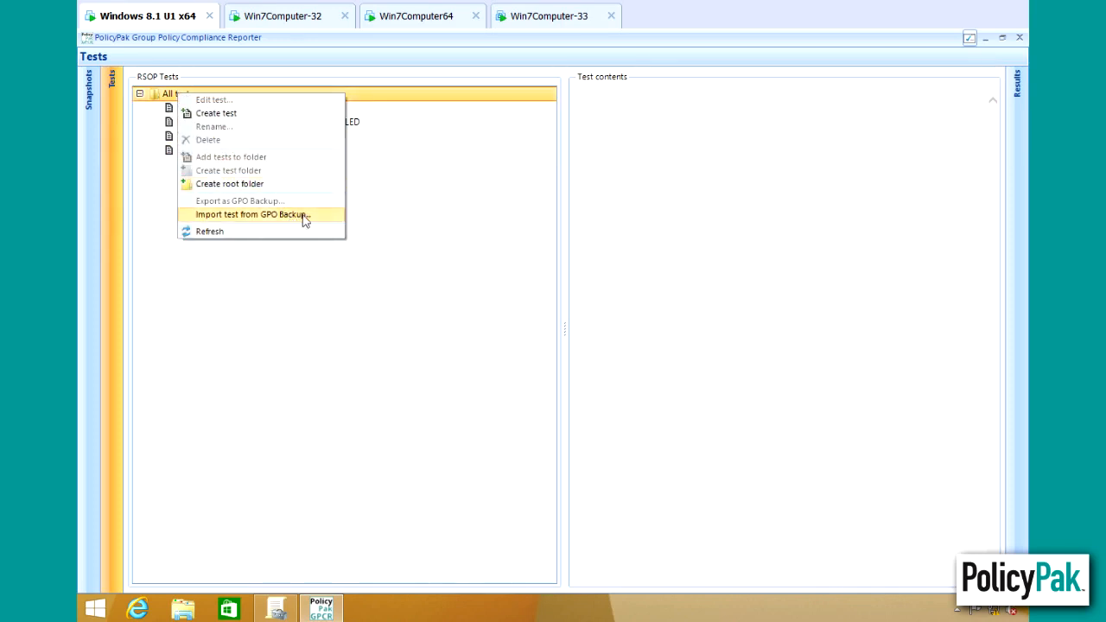
left_click(251, 215)
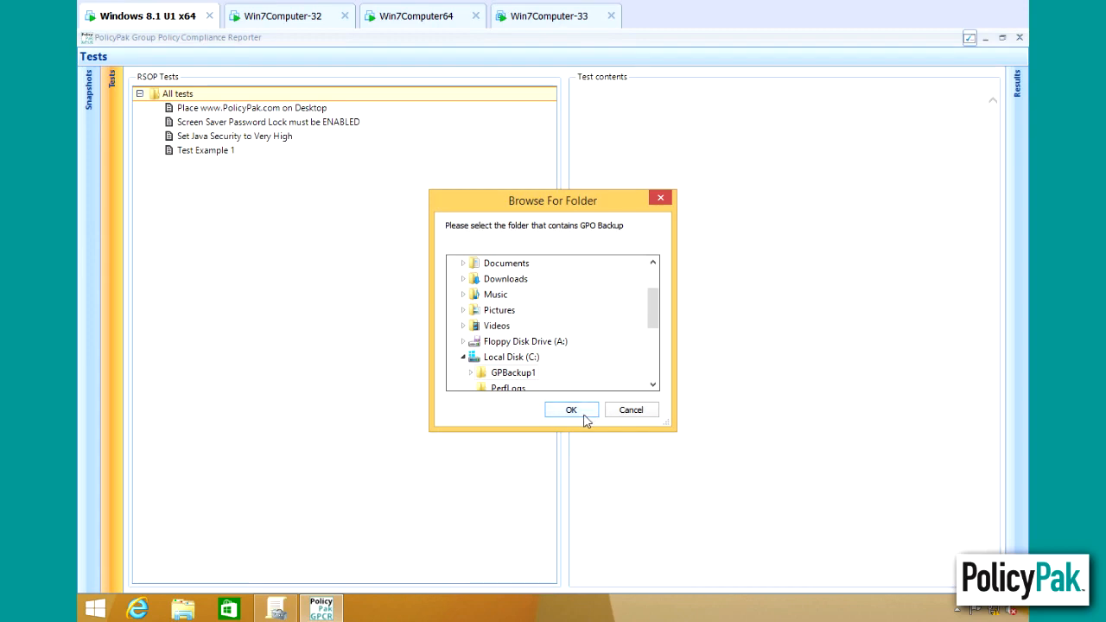
left_click(570, 409)
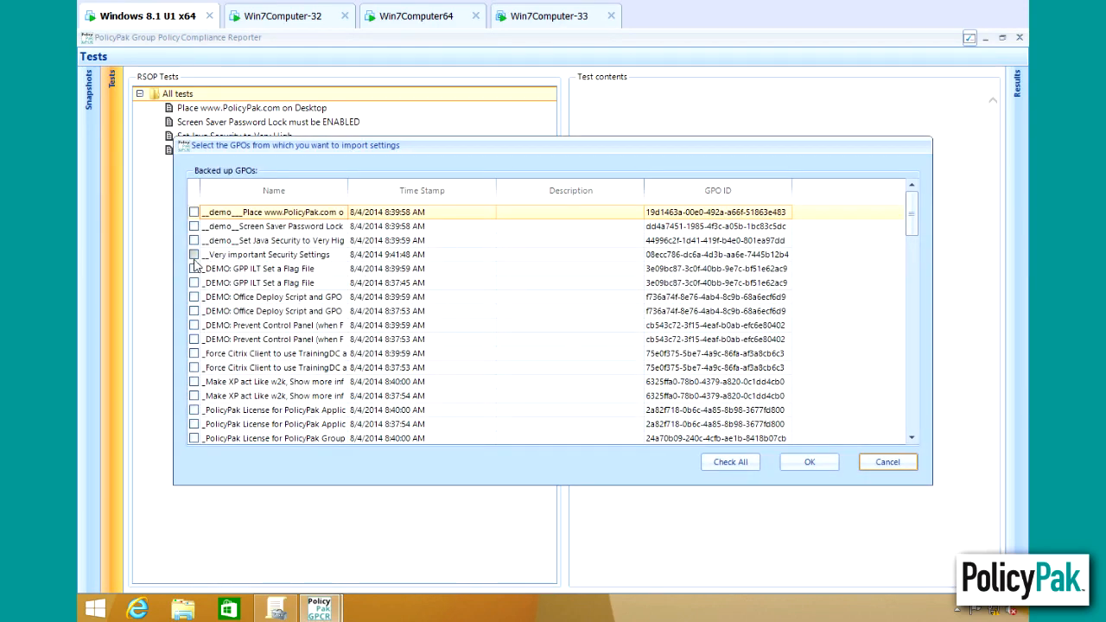
left_click(194, 254)
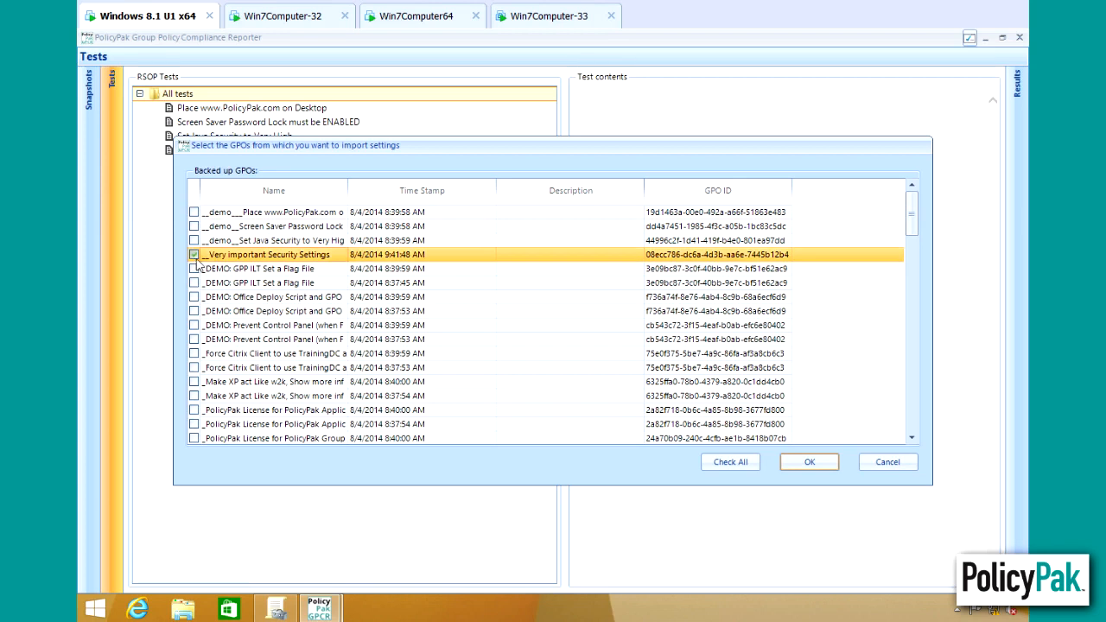
left_click(193, 254)
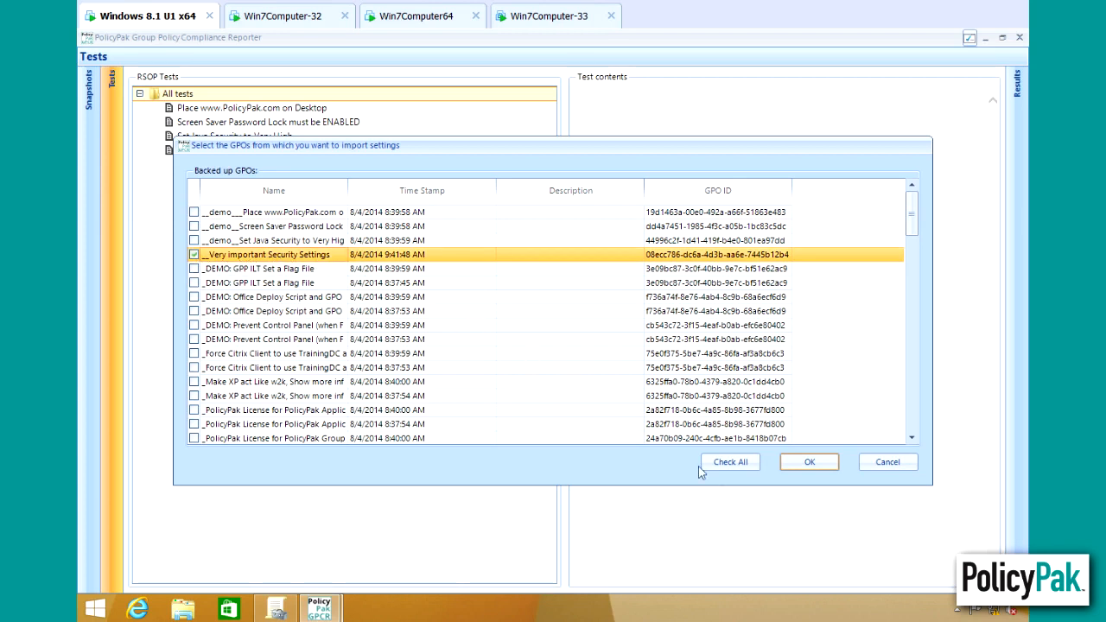
left_click(809, 461)
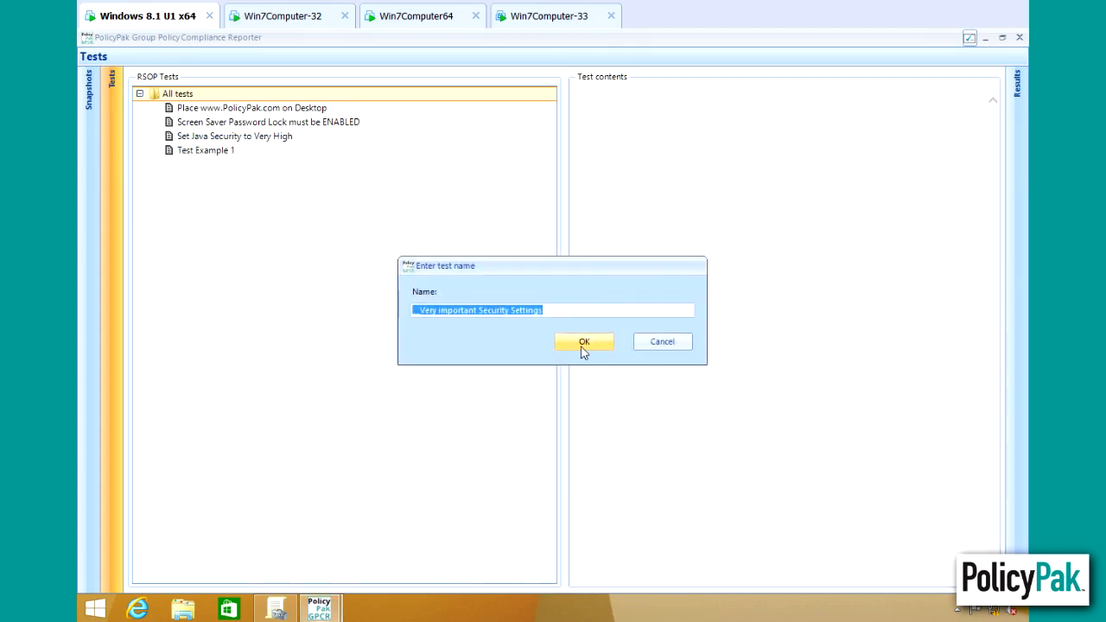
Name it __Very important Security Settings and view its password policy expectations.
left_click(584, 342)
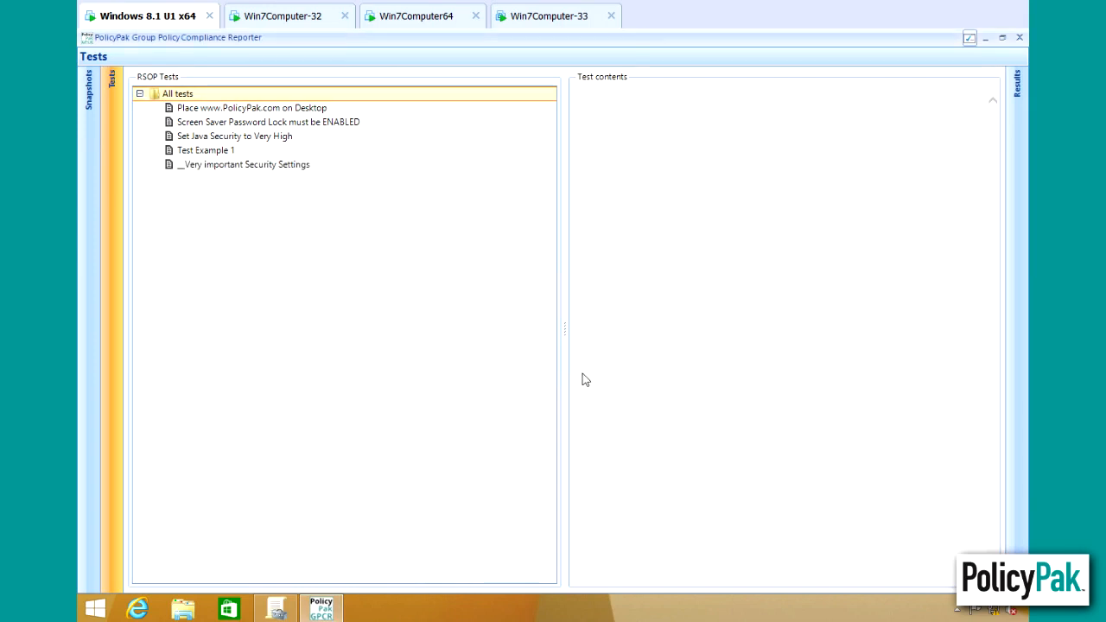
left_click(244, 164)
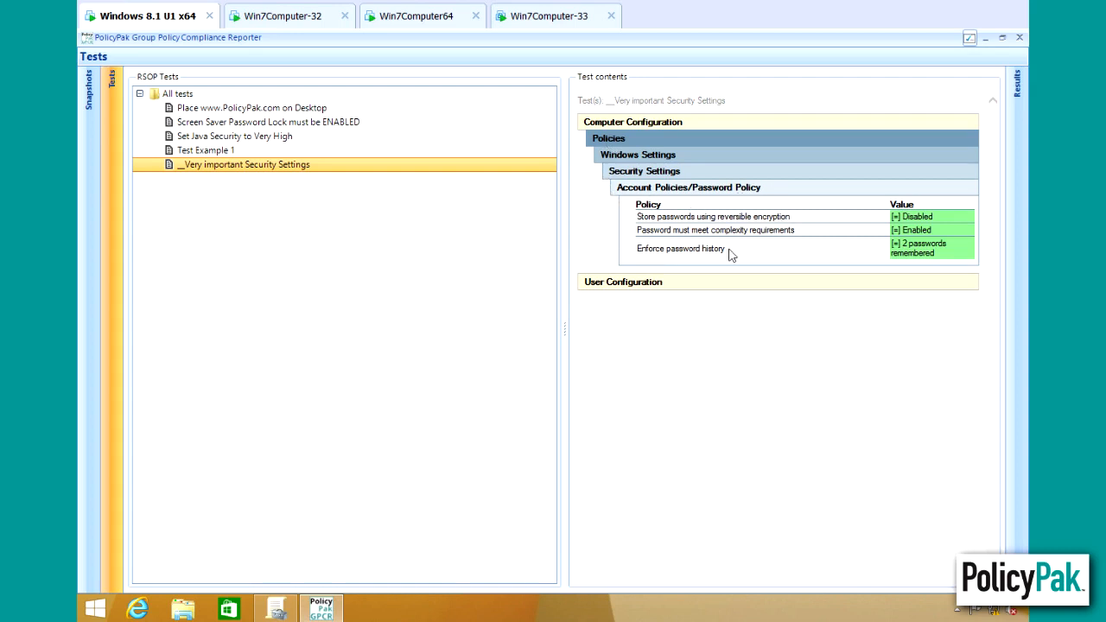
mouse_move(729, 282)
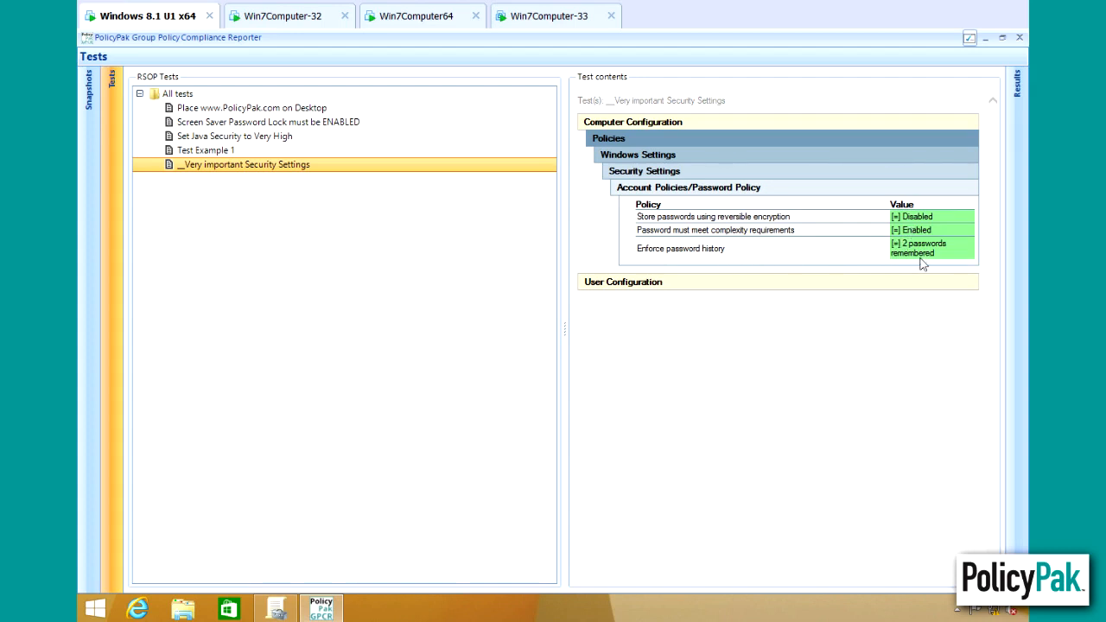
mouse_move(864, 413)
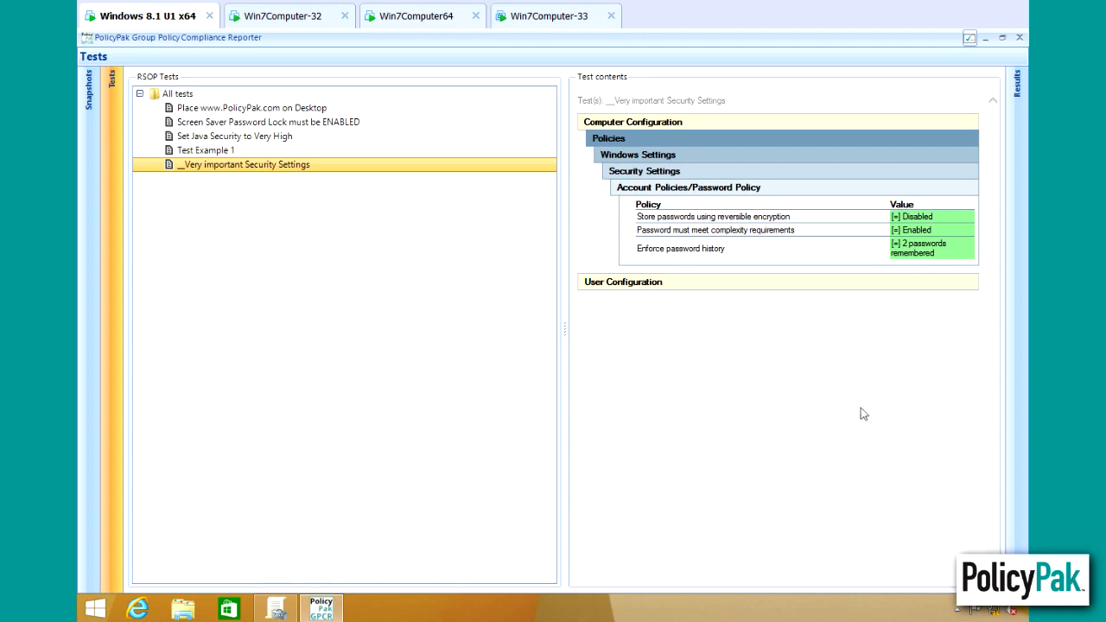
mouse_move(788, 415)
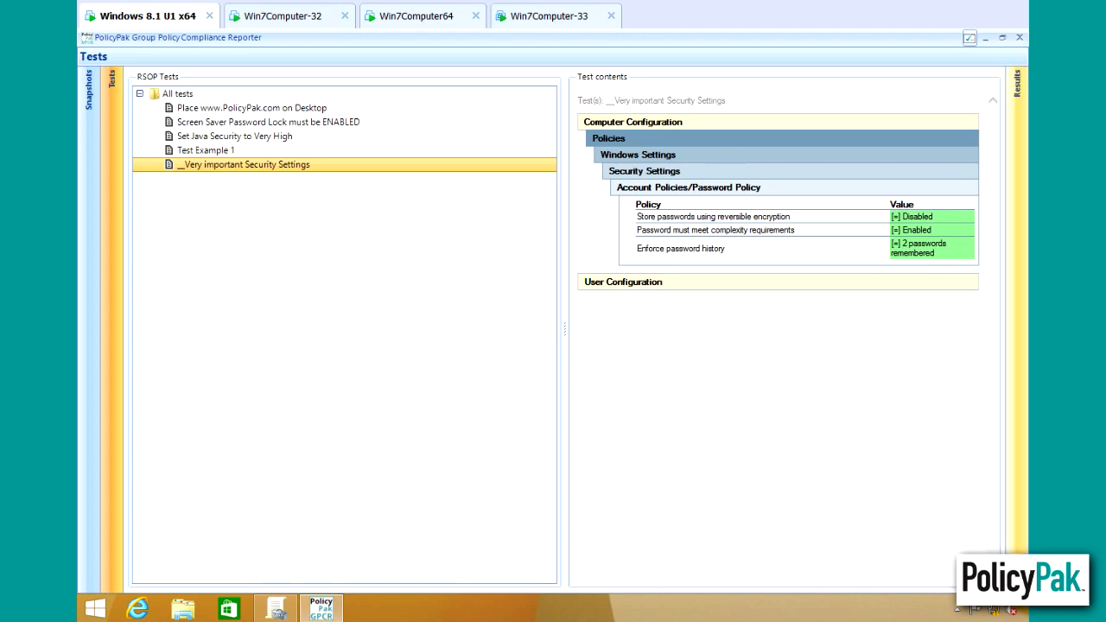
Add the Screen Saver Password Lock must be ENABLED test to the Results selection.
left_click(135, 86)
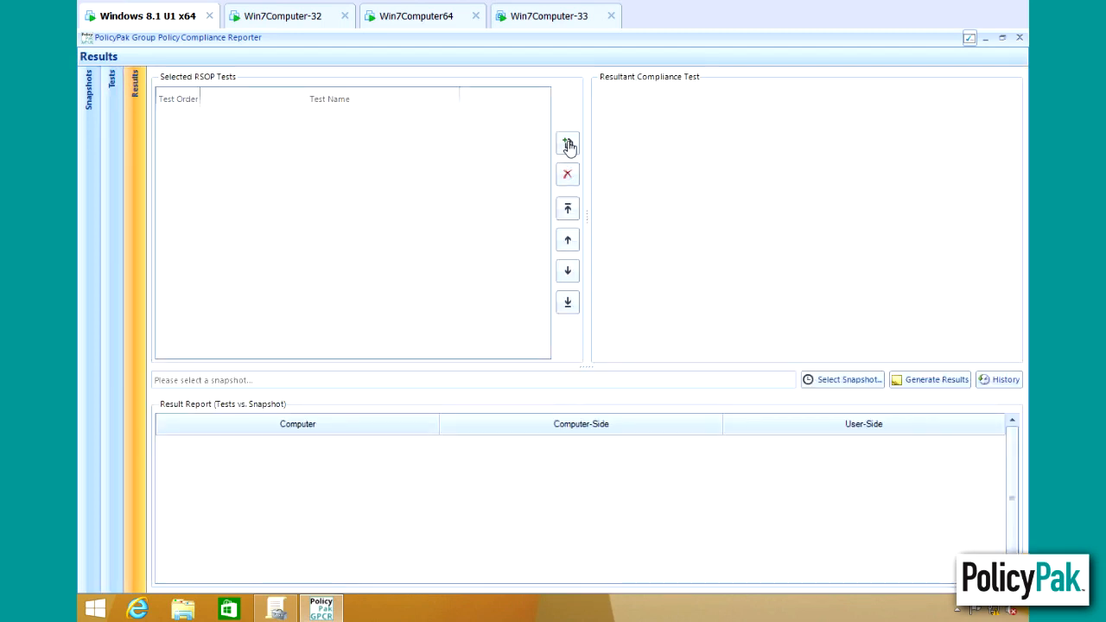
left_click(567, 146)
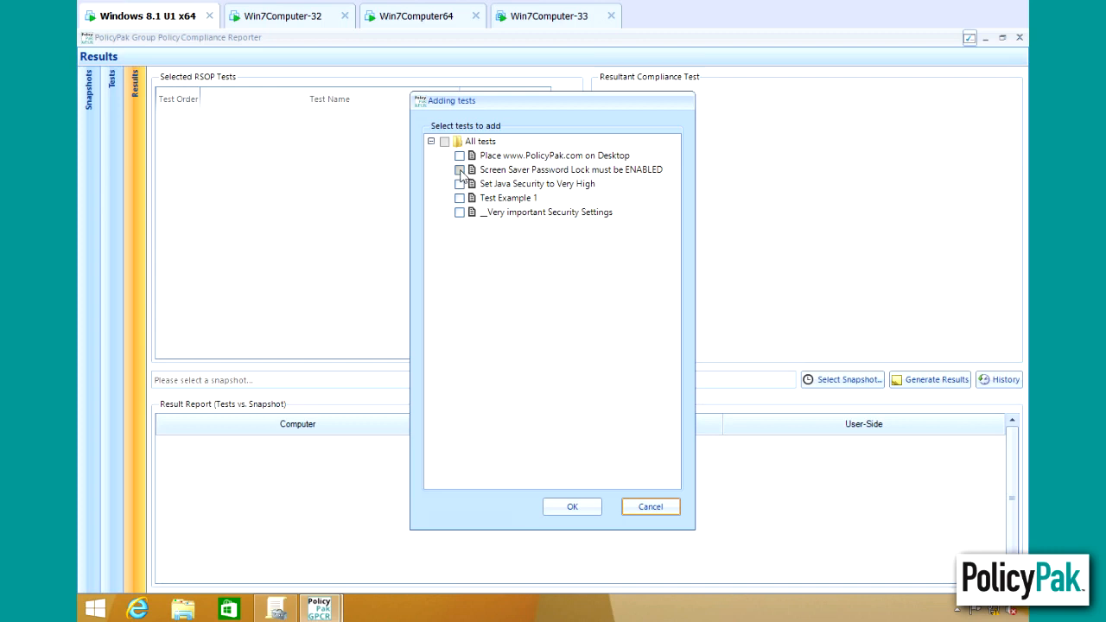
left_click(459, 170)
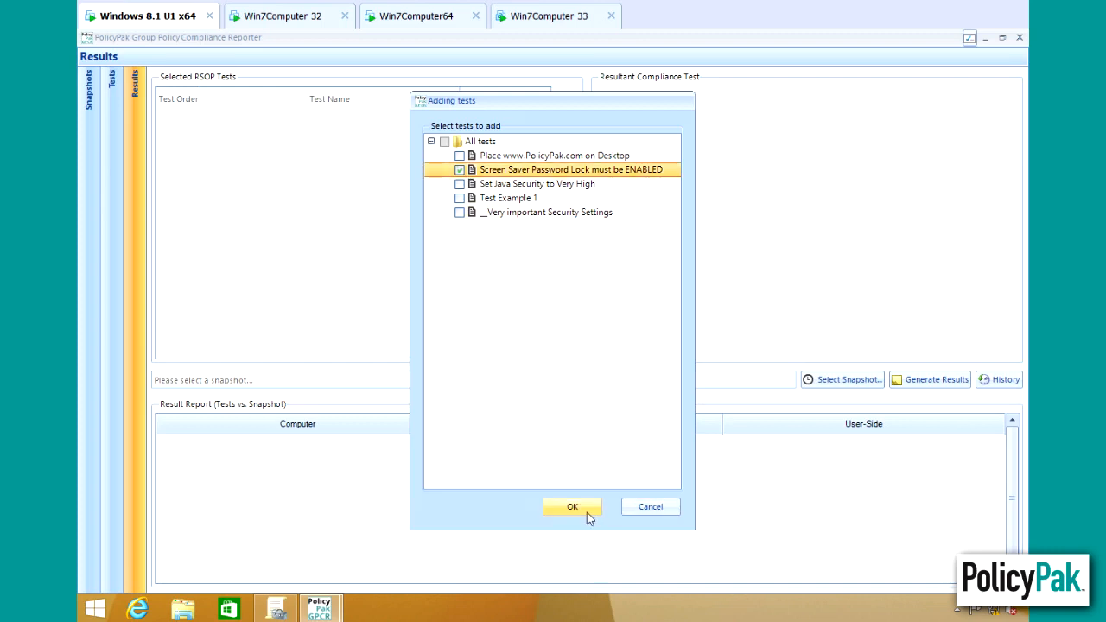
mouse_move(586, 515)
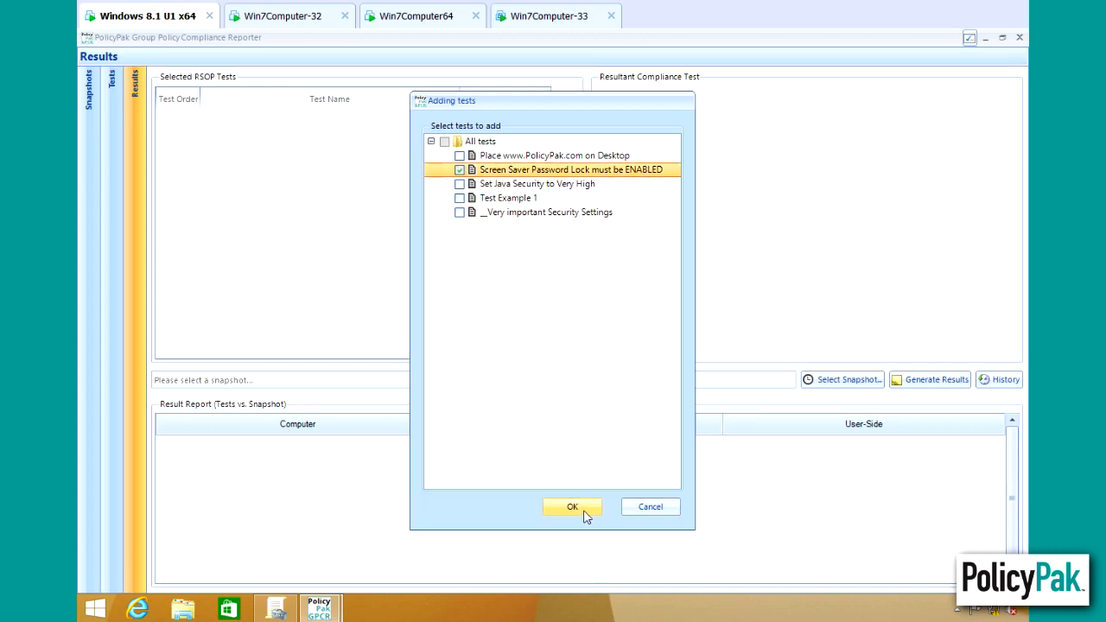
left_click(572, 507)
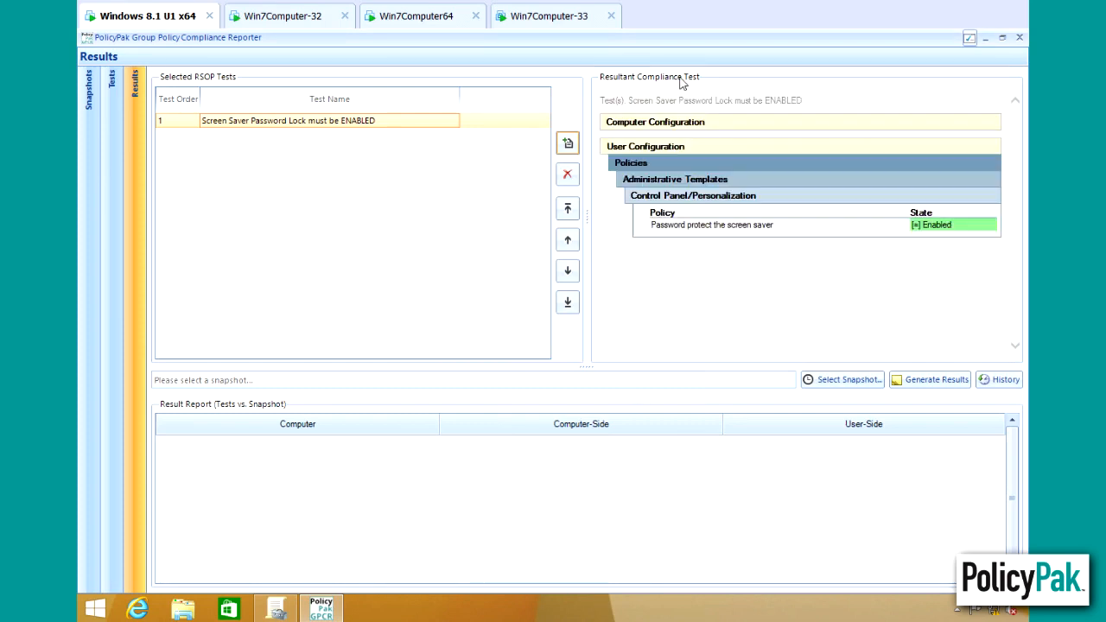
mouse_move(894, 311)
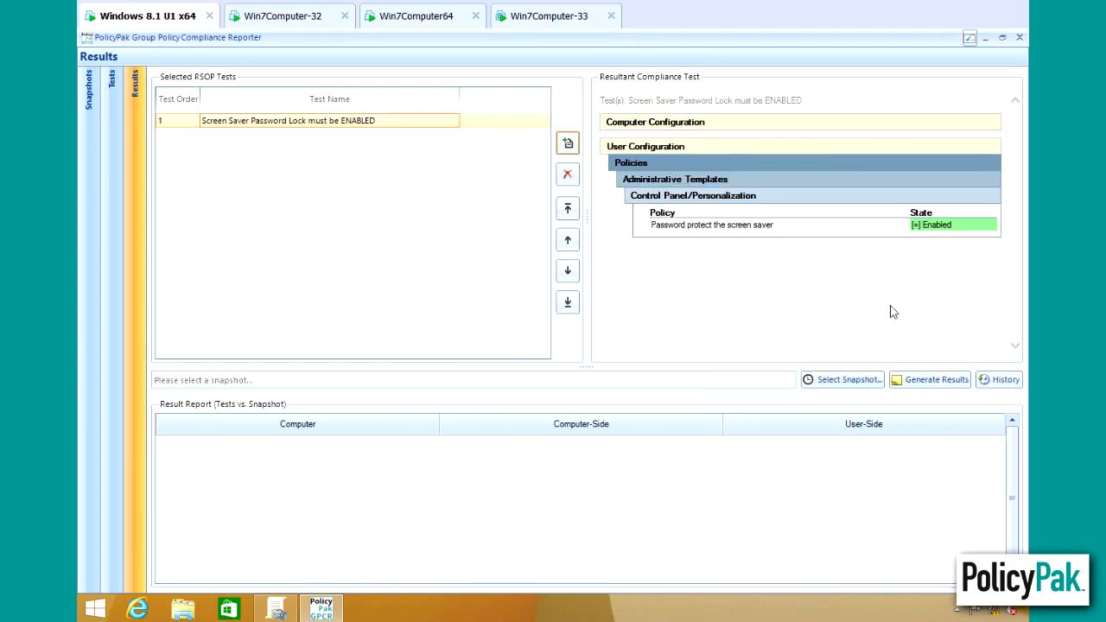
Select the 8/4/2014 9:23 AM snapshot and generate compliance results for the test.
left_click(843, 380)
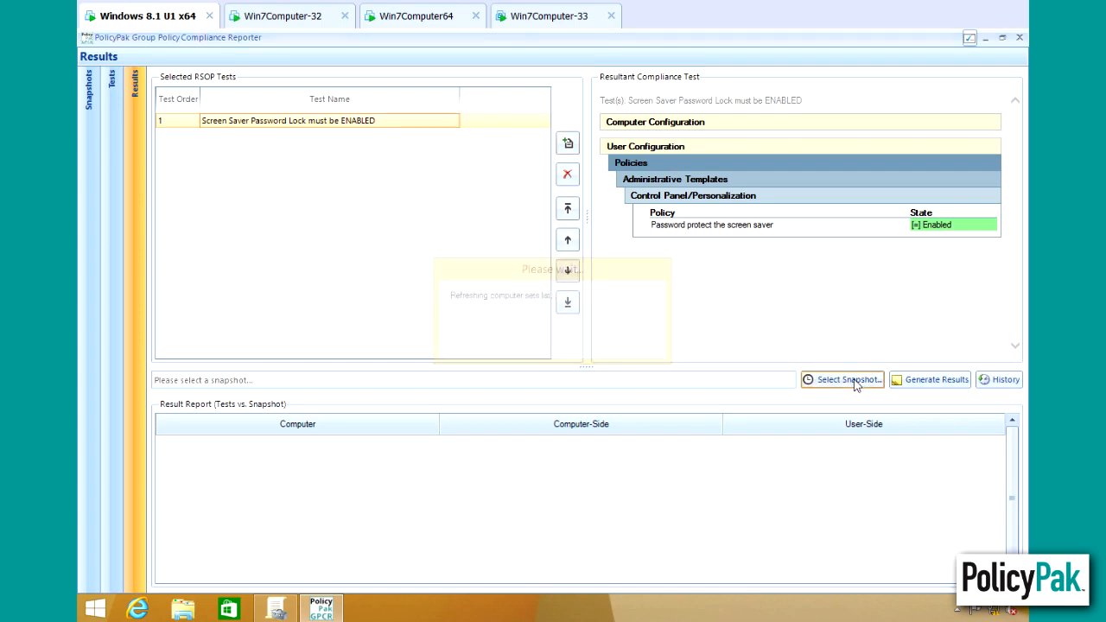
left_click(842, 380)
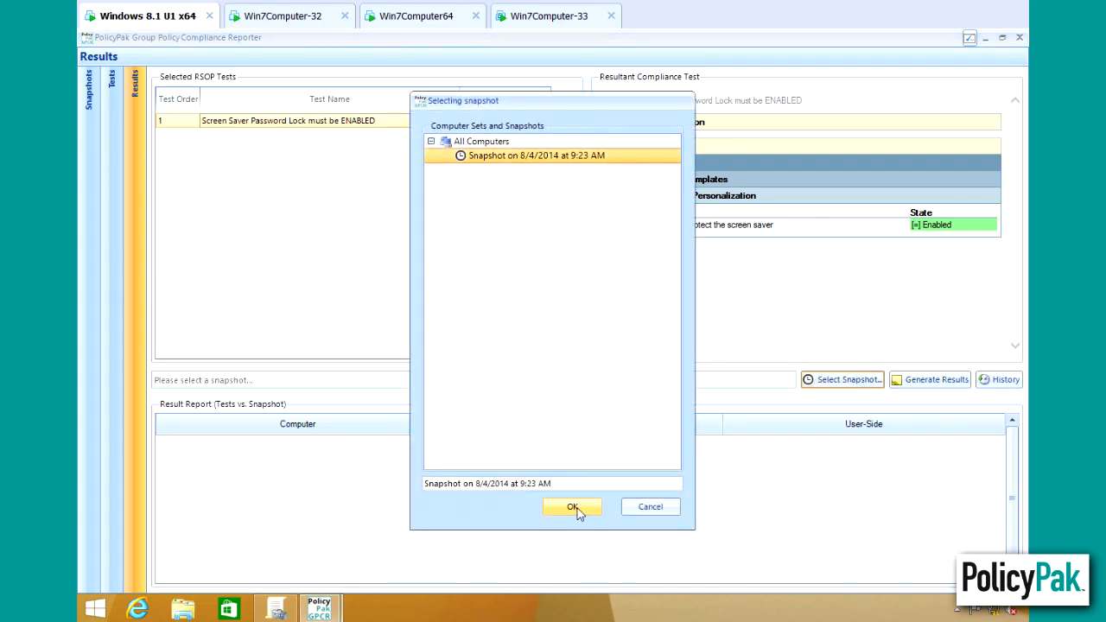
left_click(572, 507)
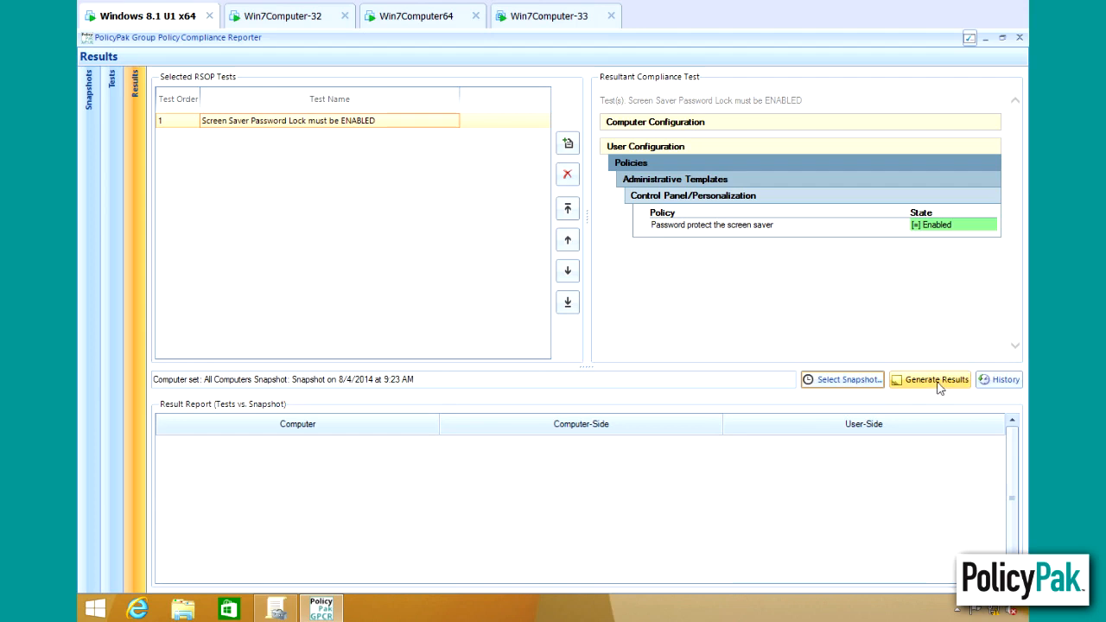
left_click(937, 380)
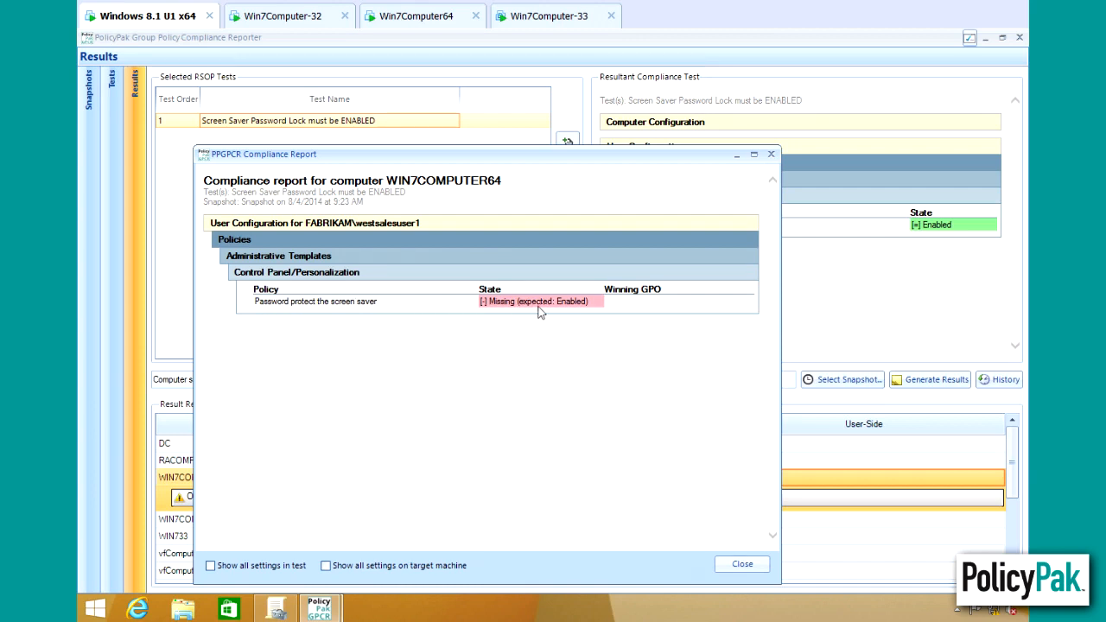
mouse_move(518, 324)
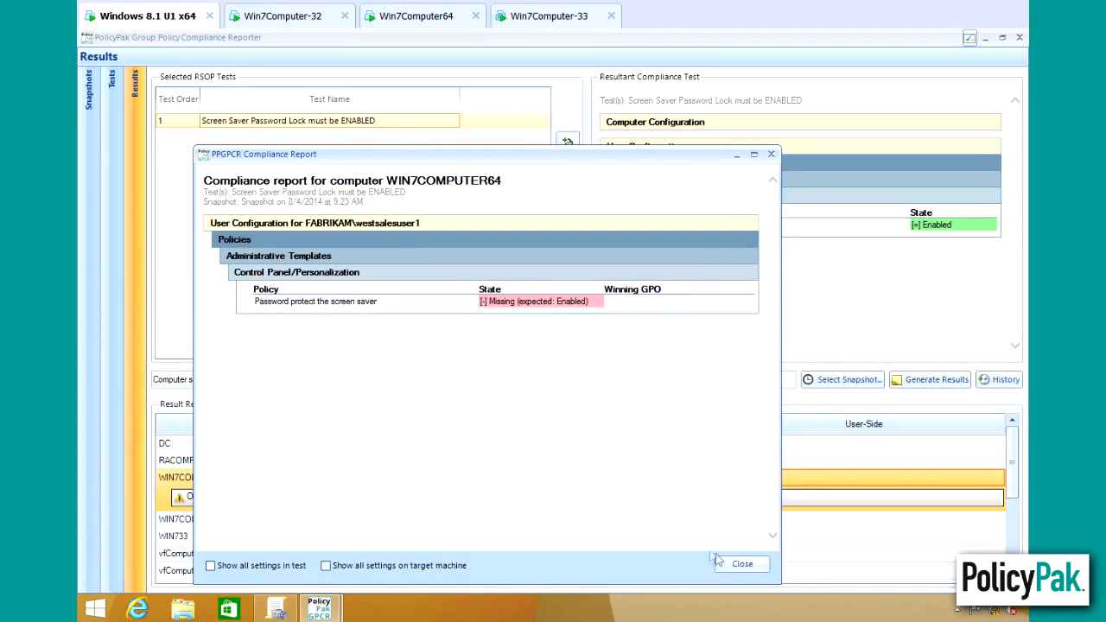
Review and close the WIN7COMPUTER64 and WIN733 compliance reports.
left_click(741, 563)
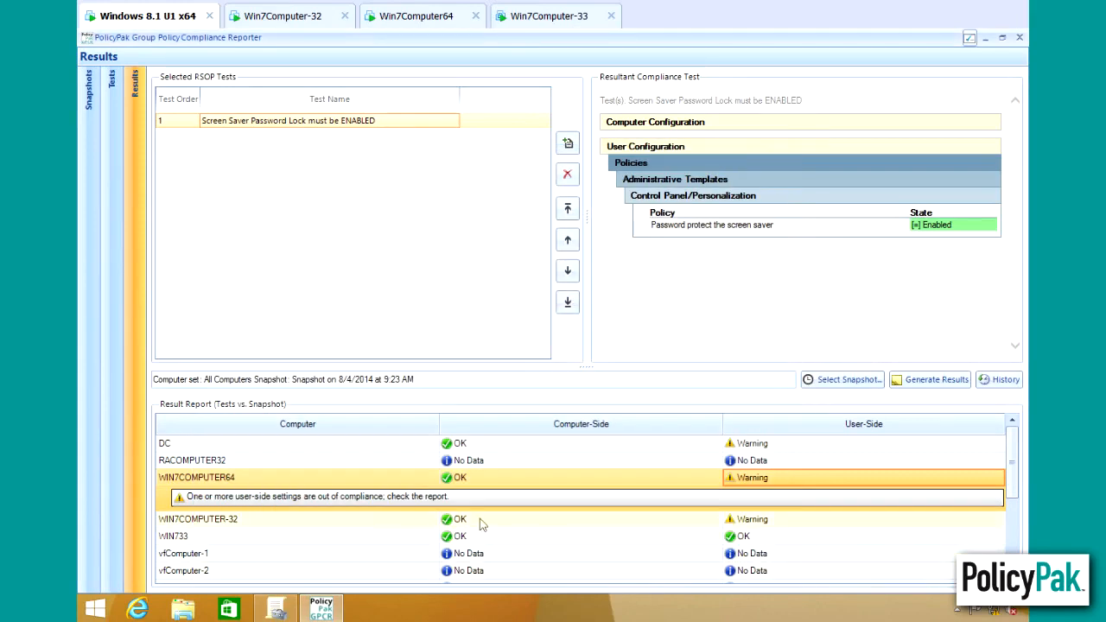
mouse_move(771, 526)
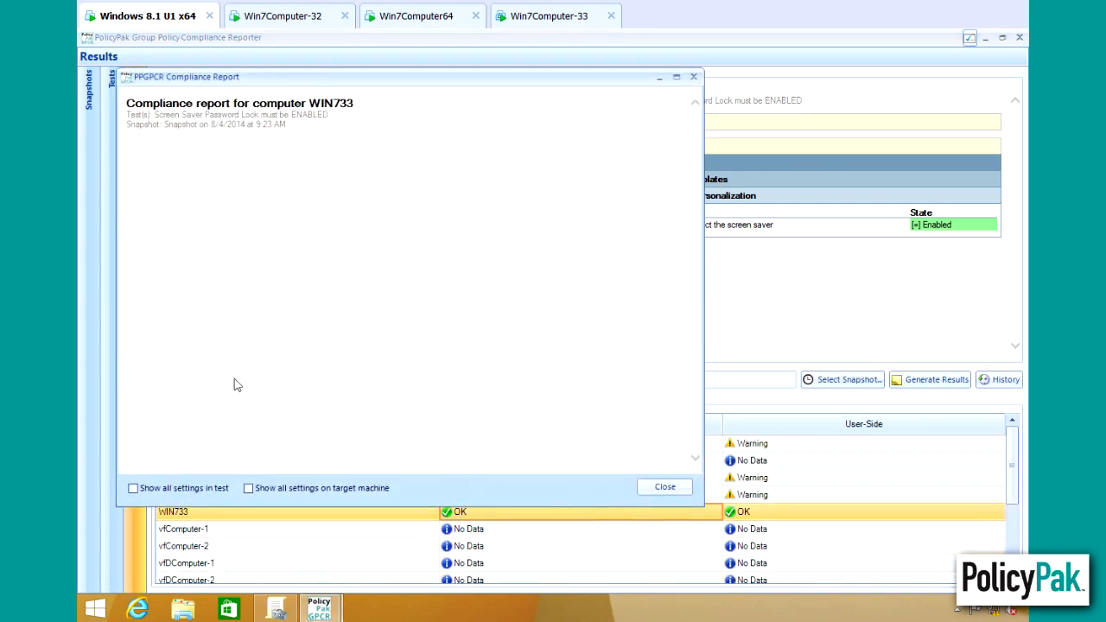
mouse_move(700, 499)
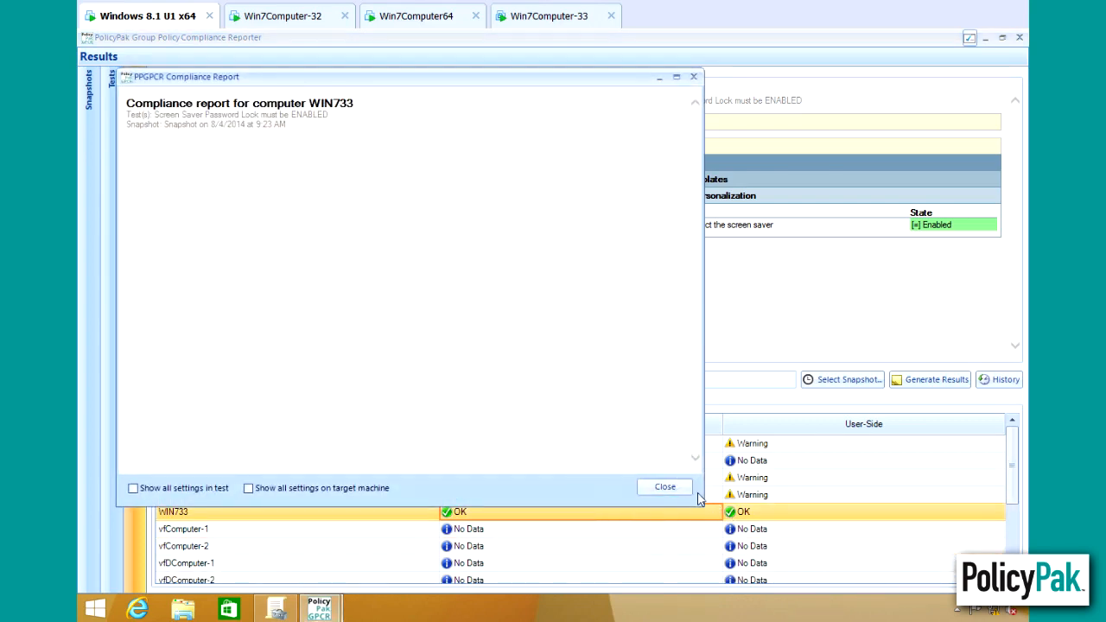
left_click(663, 487)
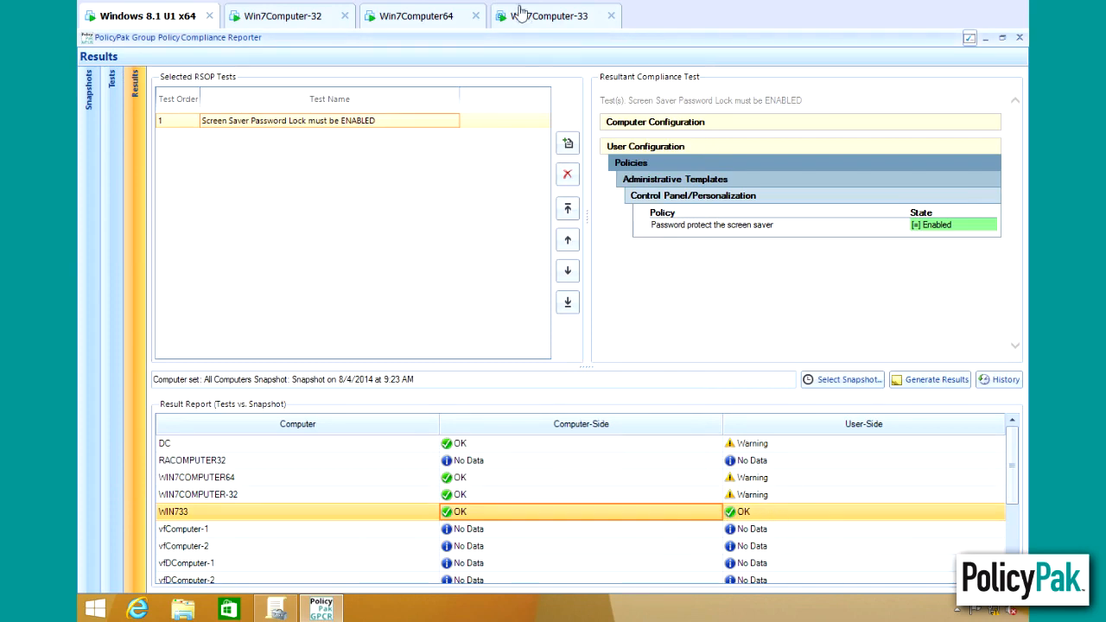
left_click(553, 16)
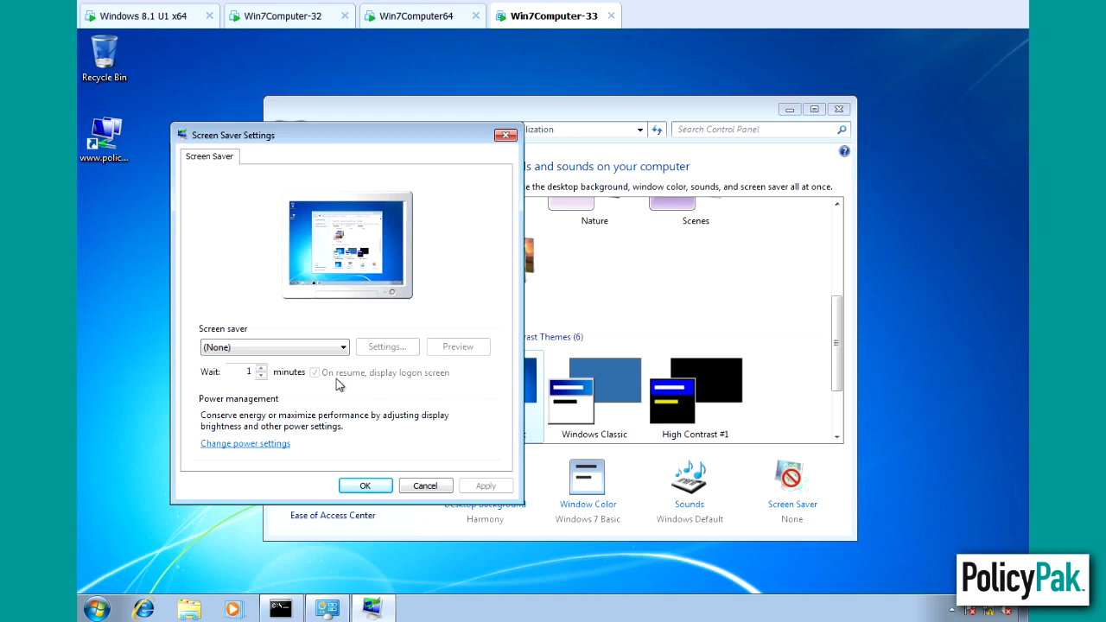
mouse_move(346, 389)
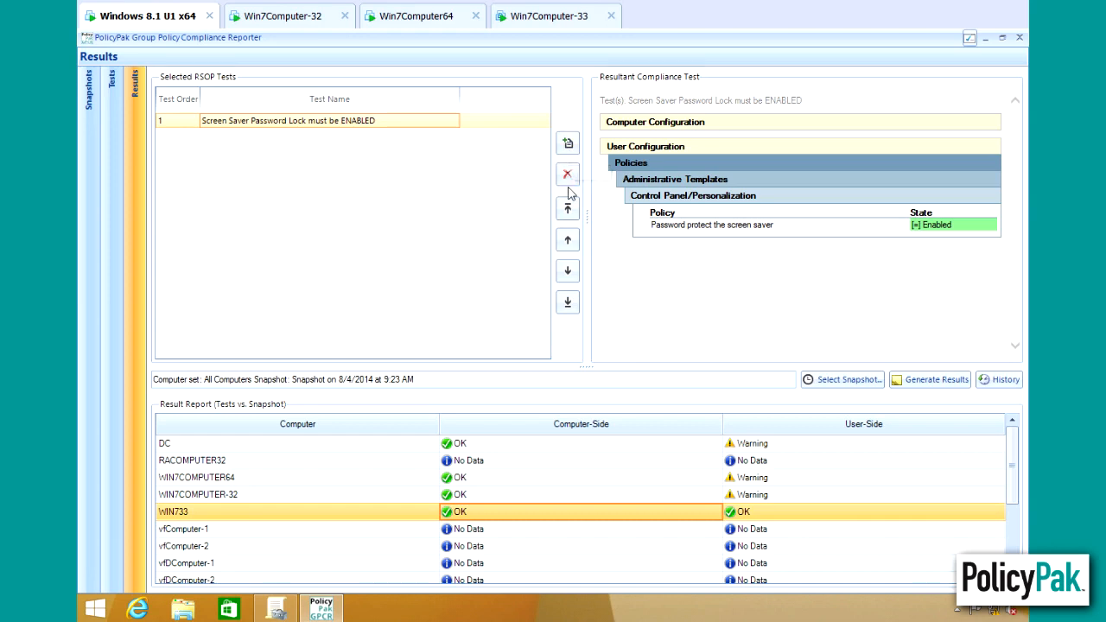
left_click(566, 142)
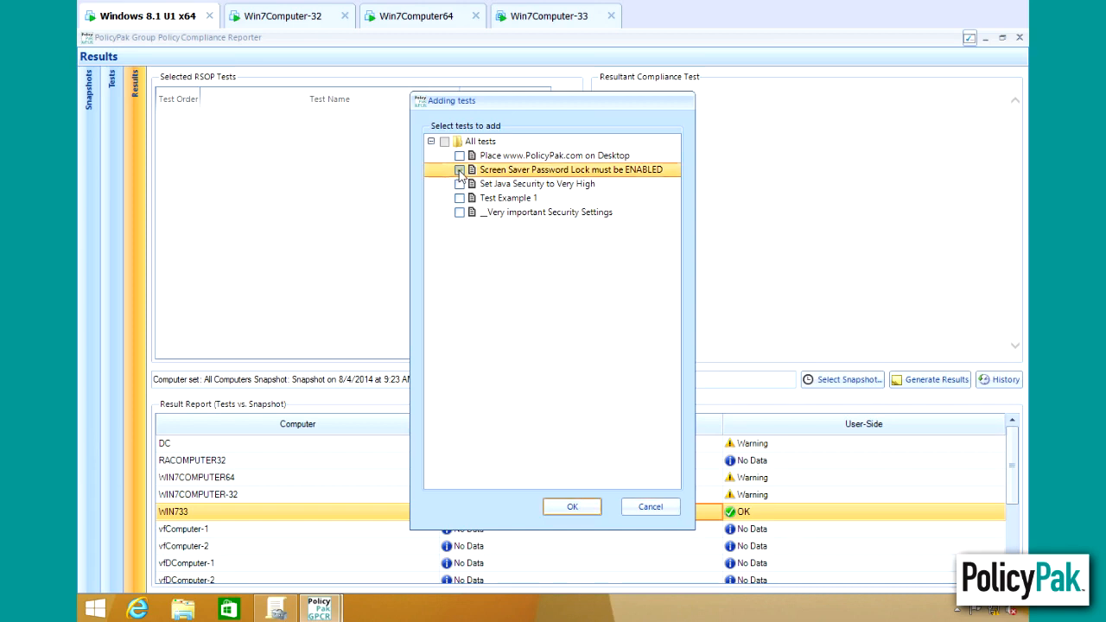
left_click(460, 170)
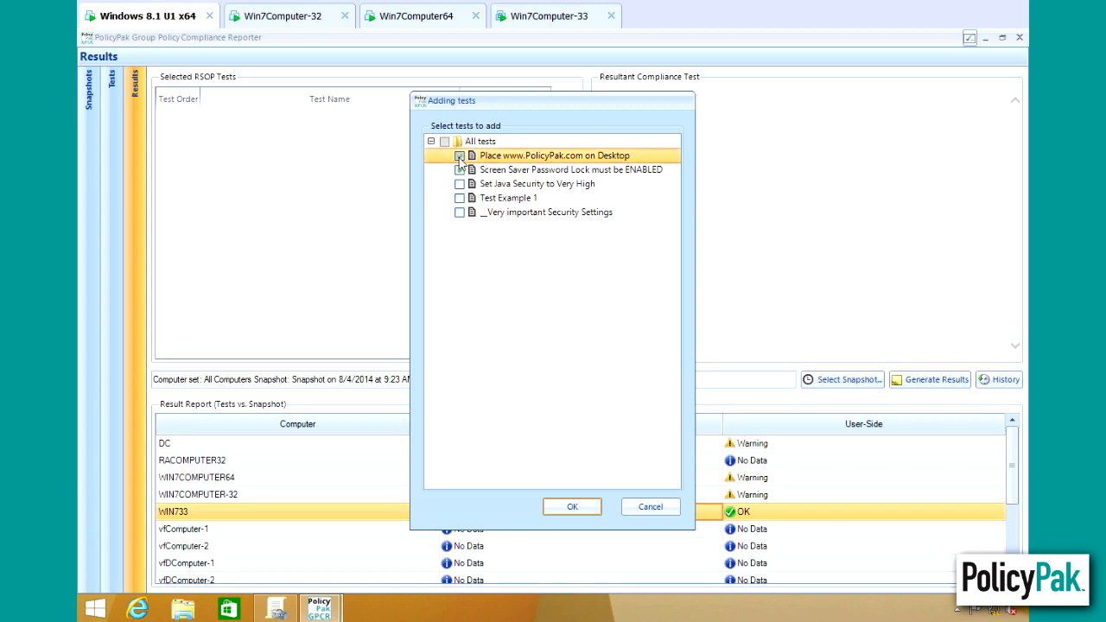
left_click(460, 183)
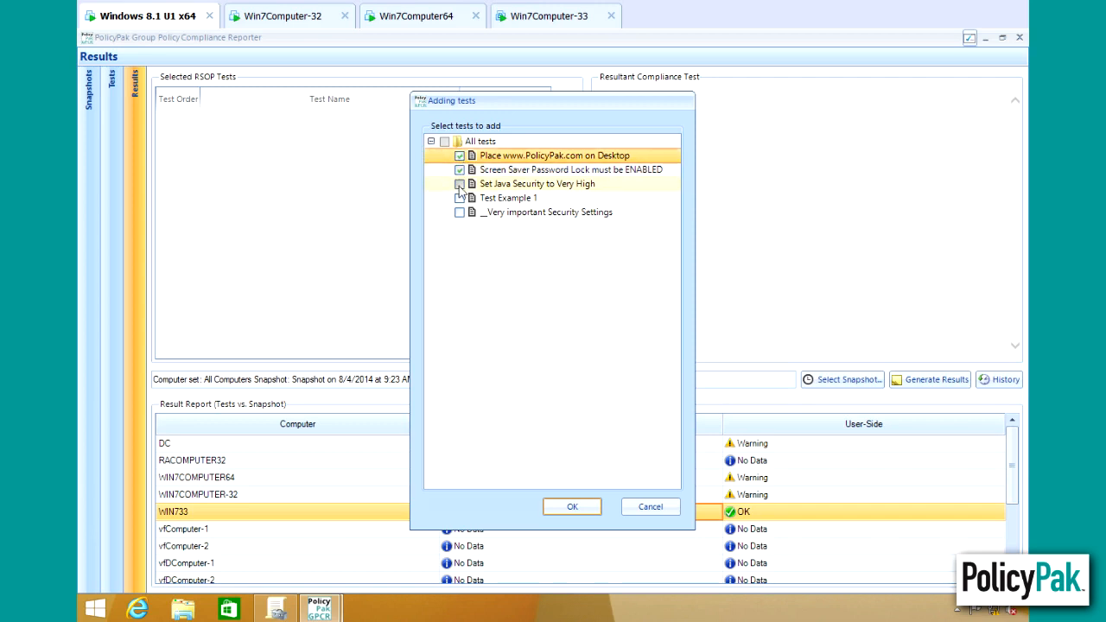
left_click(460, 183)
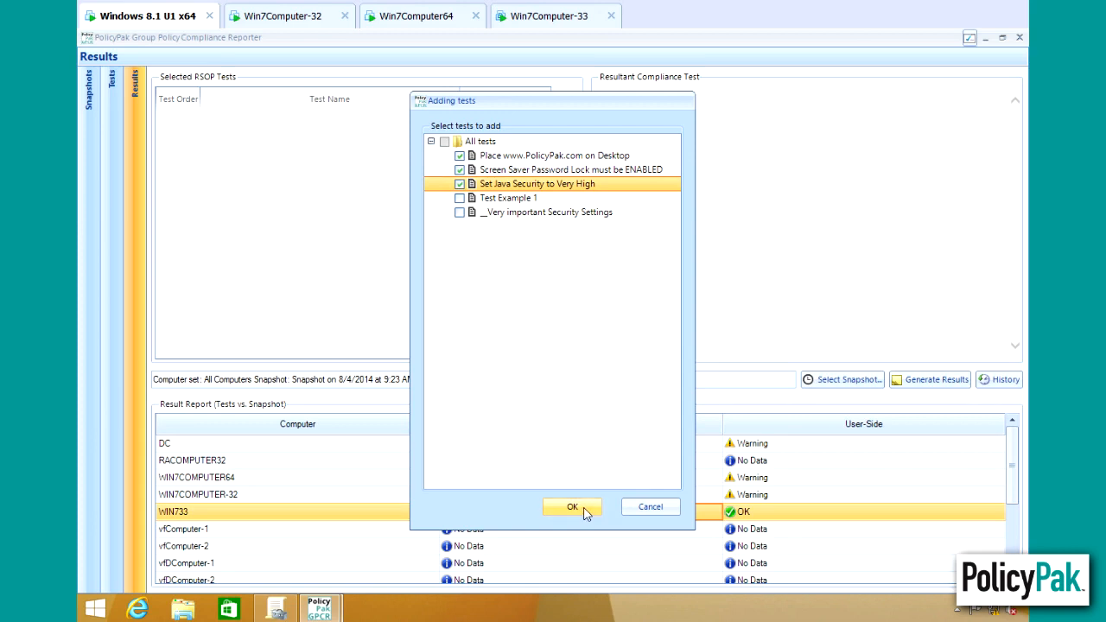
left_click(572, 508)
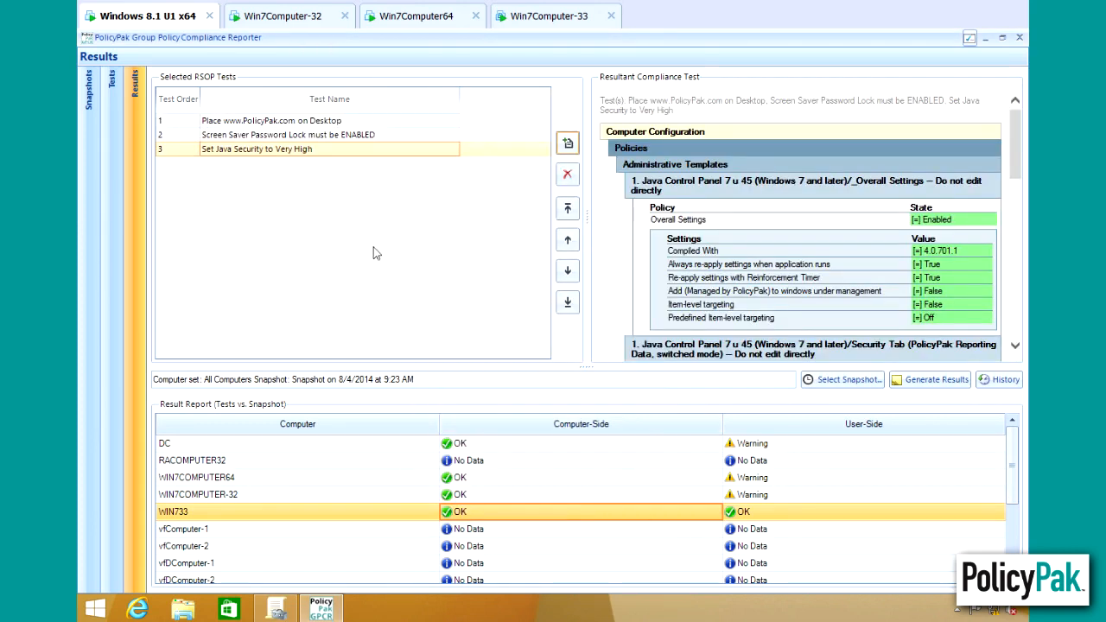
Generate results for the three tests against the 8/4/2014 9:23 AM snapshot and review WIN7COMPUTER-32.
scroll("down", 3)
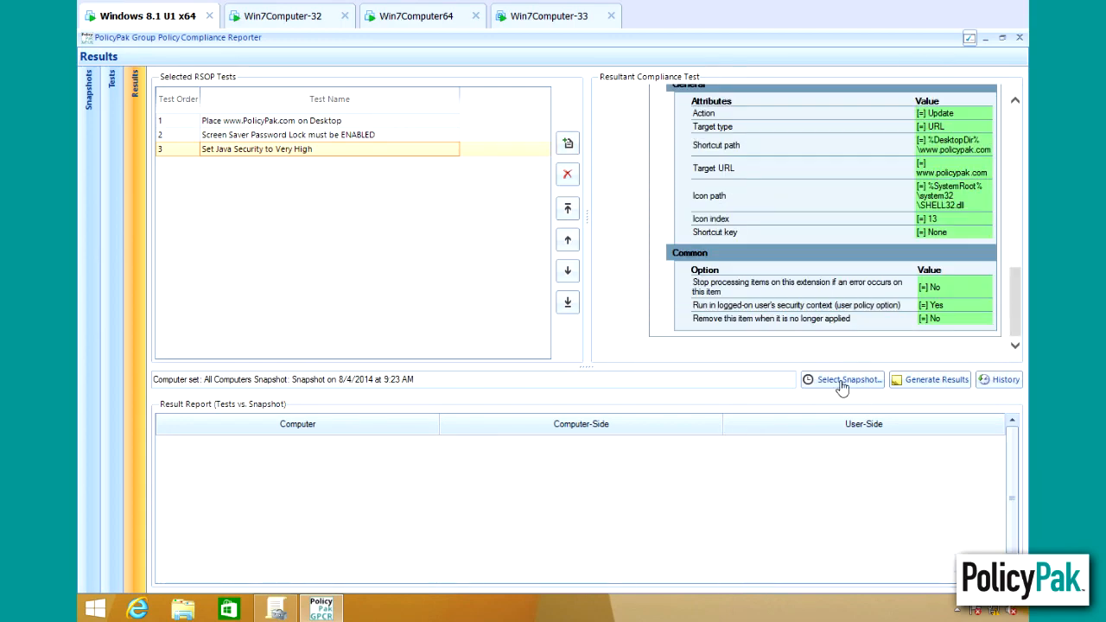
left_click(843, 380)
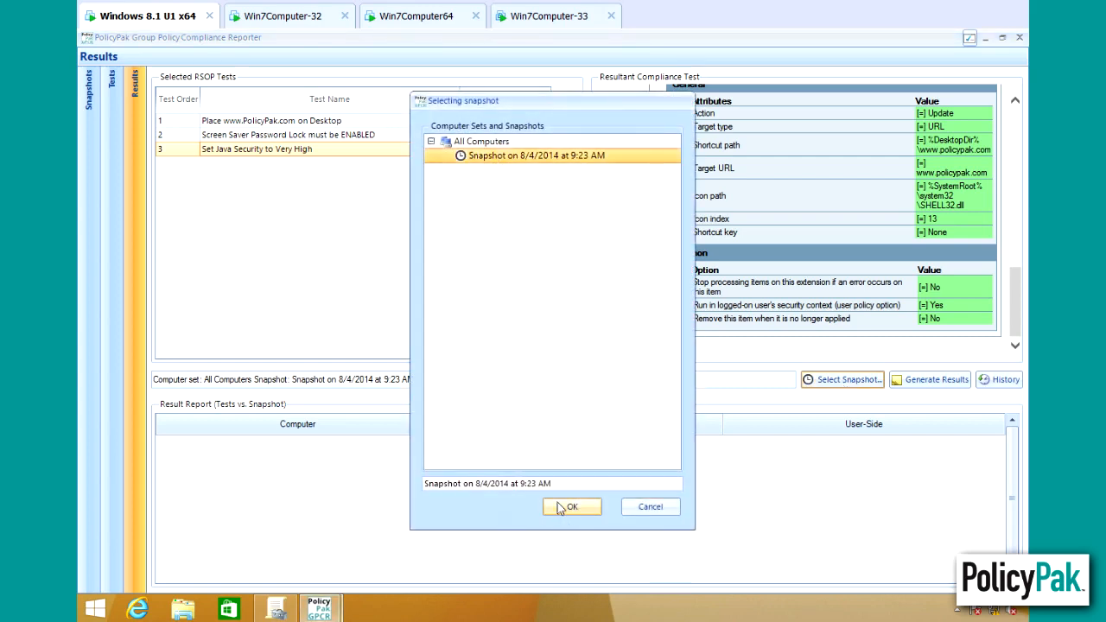
left_click(570, 506)
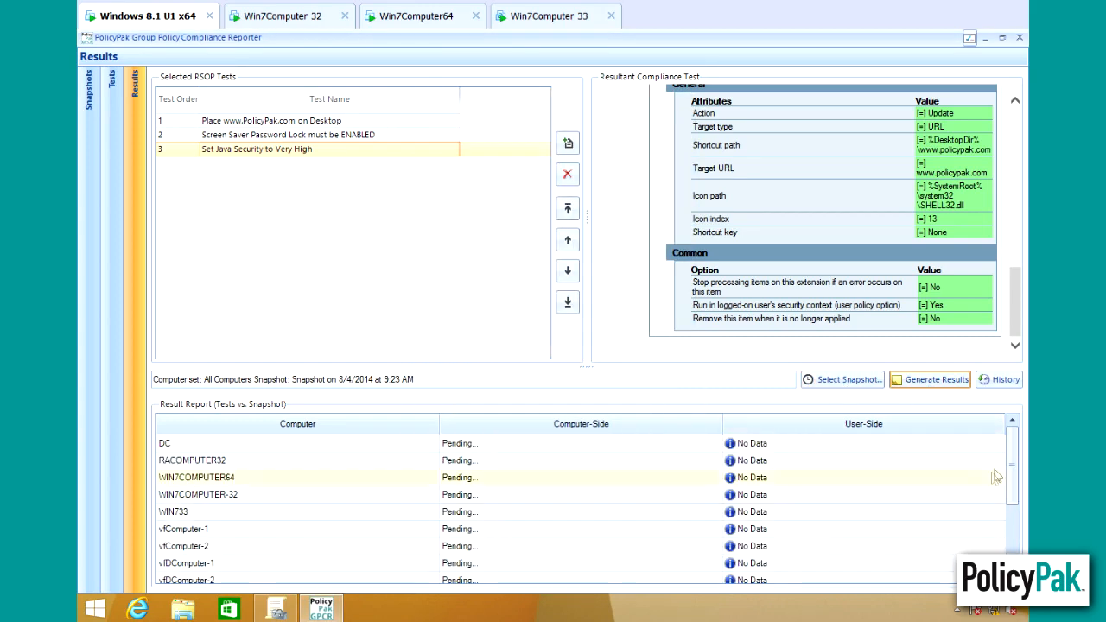
left_click(930, 380)
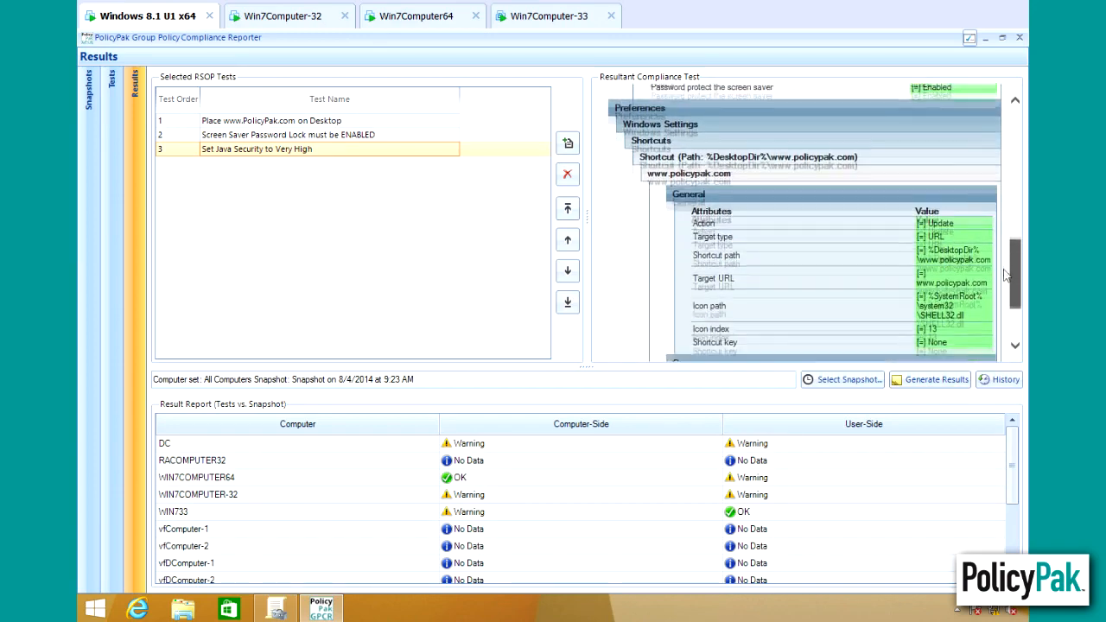
scroll("down", 3)
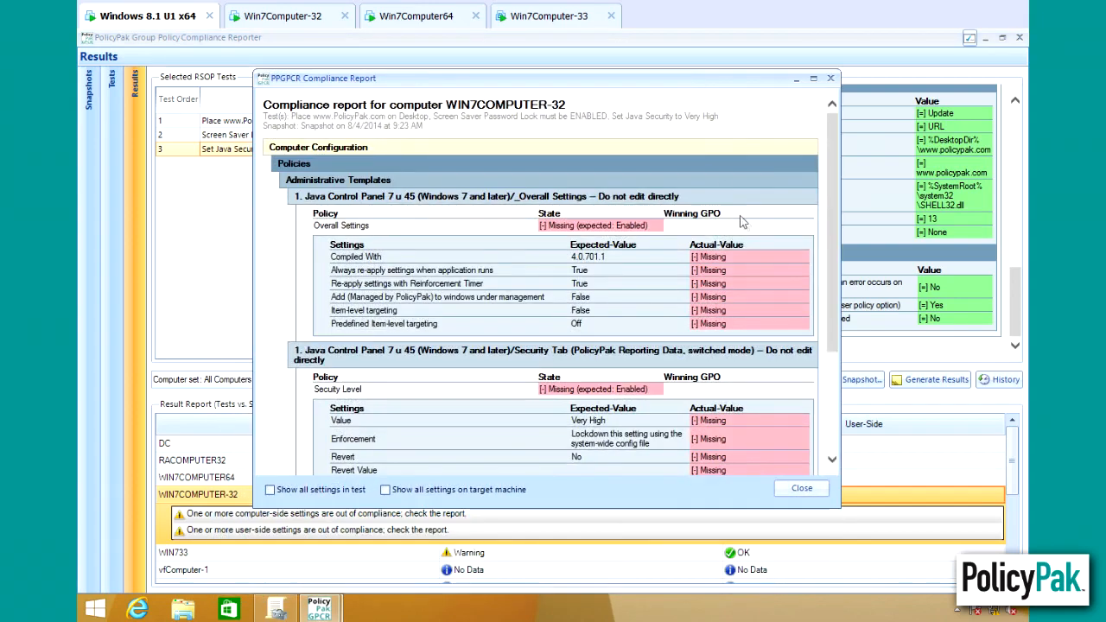
Review the missing Java Control Panel settings for WIN7COMPUTER-32 and close the report.
scroll("down", 3)
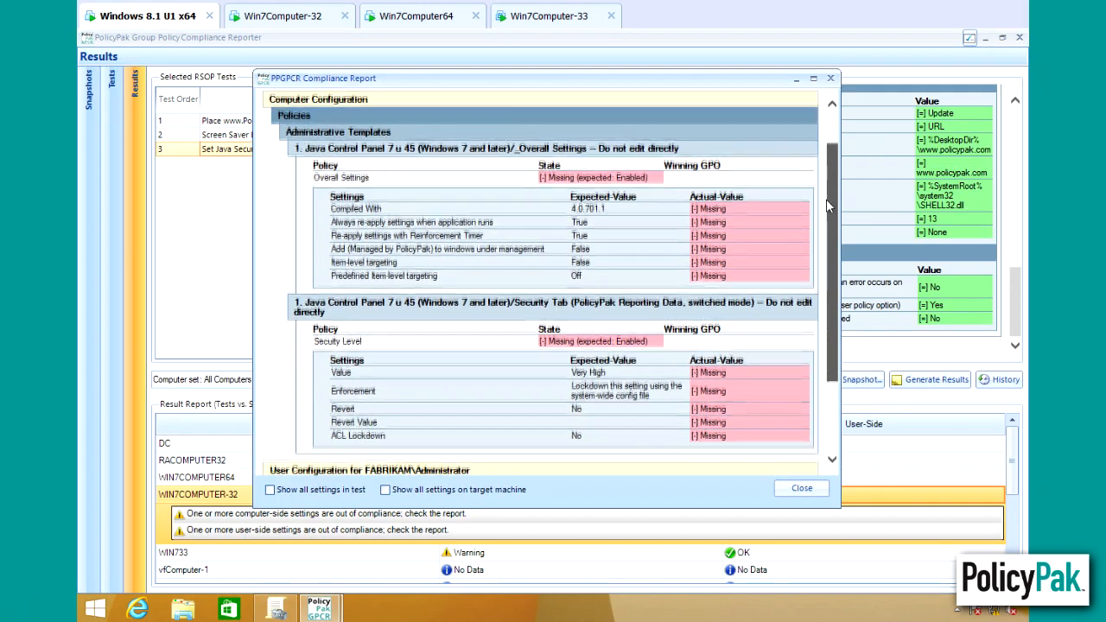
left_click(800, 487)
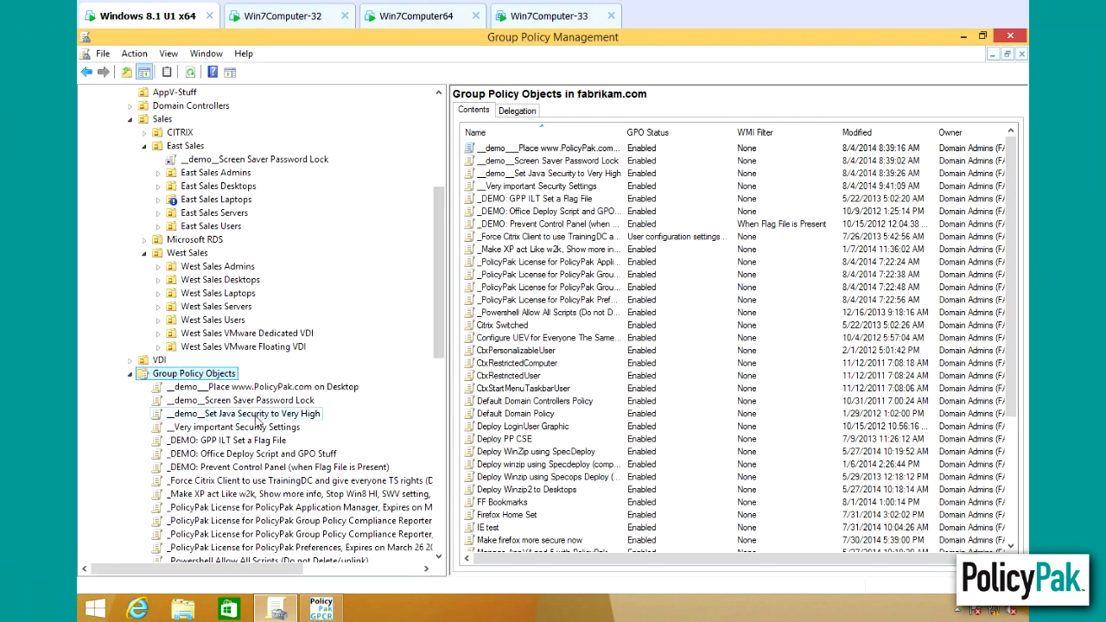
Link the _demo__Set Java Security to Very High GPO to West Sales Desktops.
left_click(241, 413)
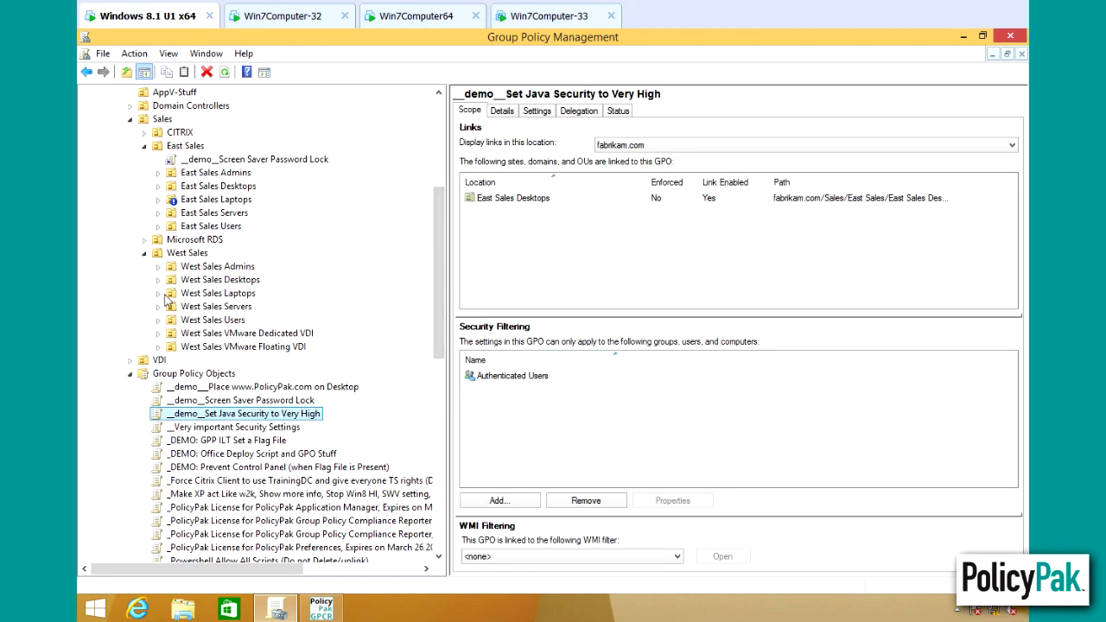
mouse_move(164, 287)
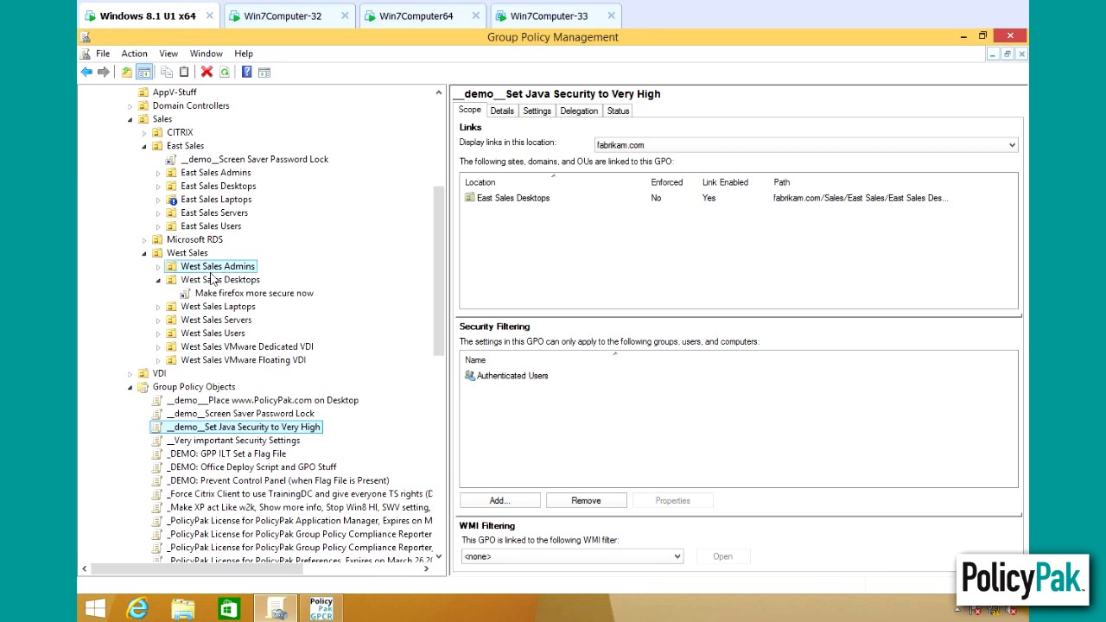
right_click(219, 280)
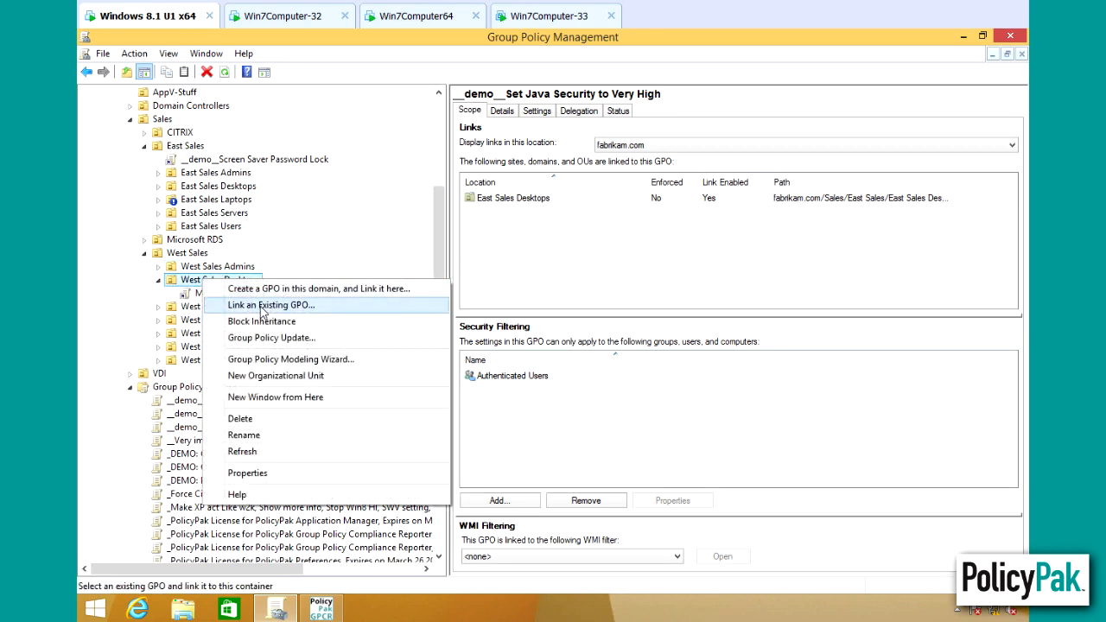
left_click(270, 304)
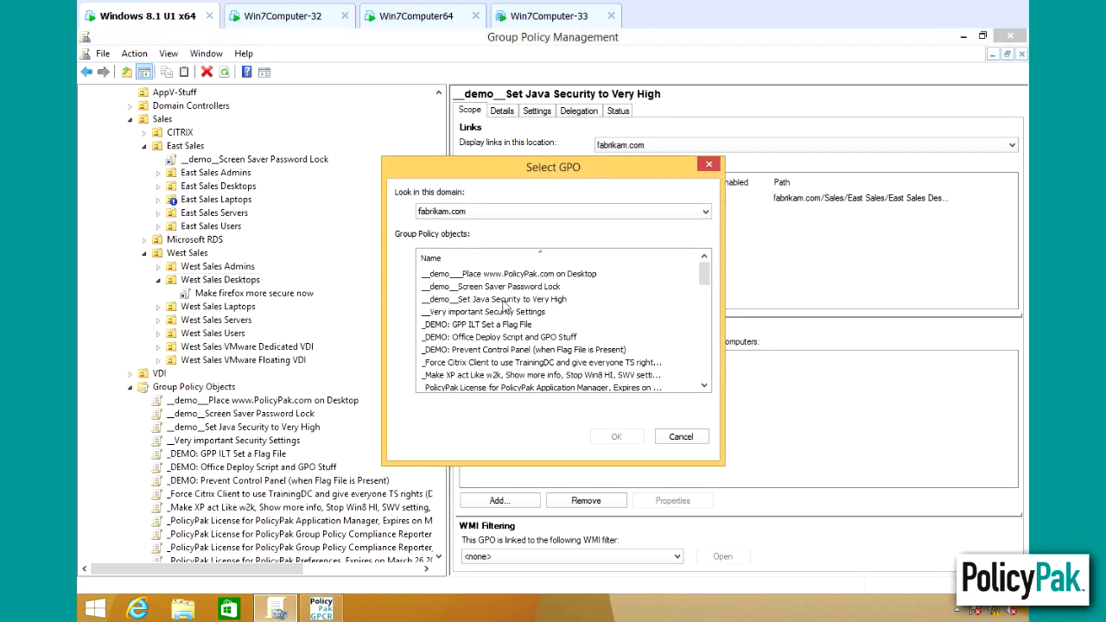
left_click(495, 297)
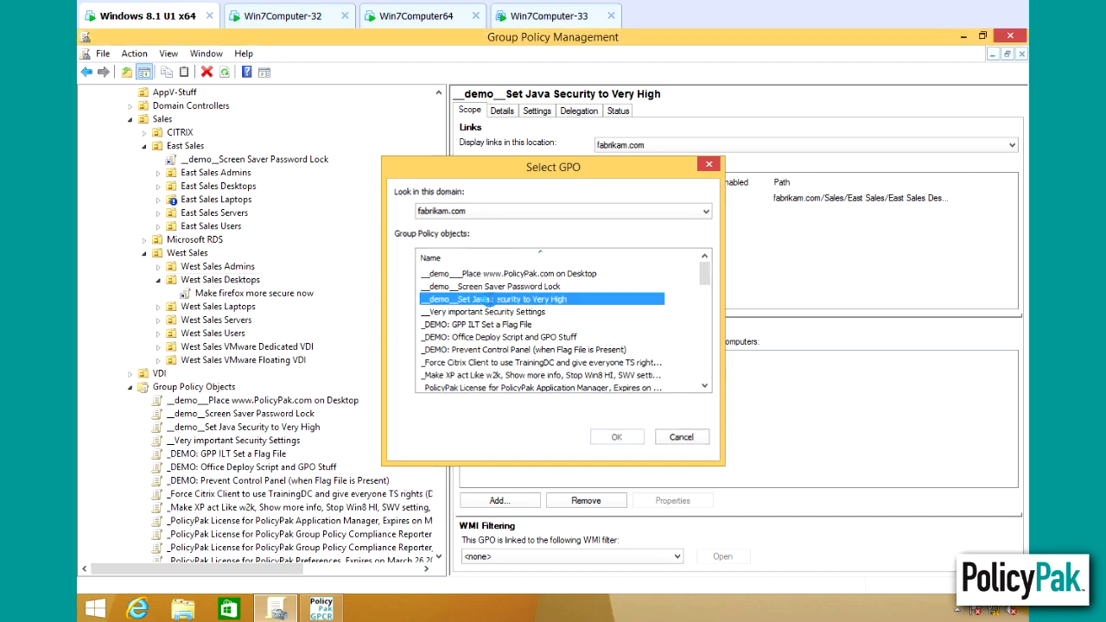
left_click(615, 436)
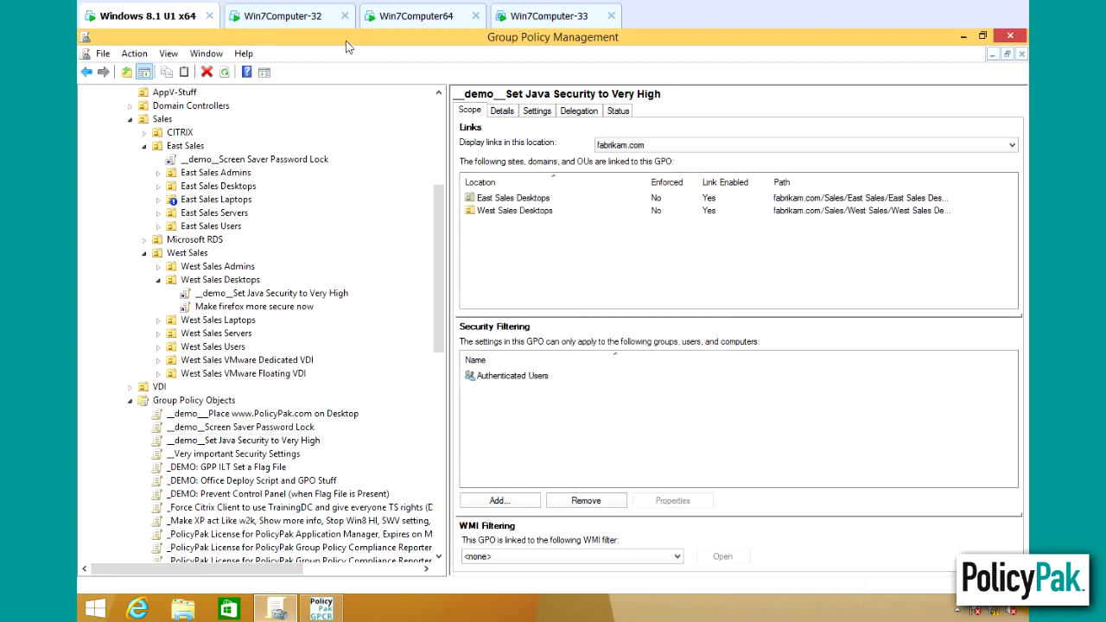
mouse_move(415, 16)
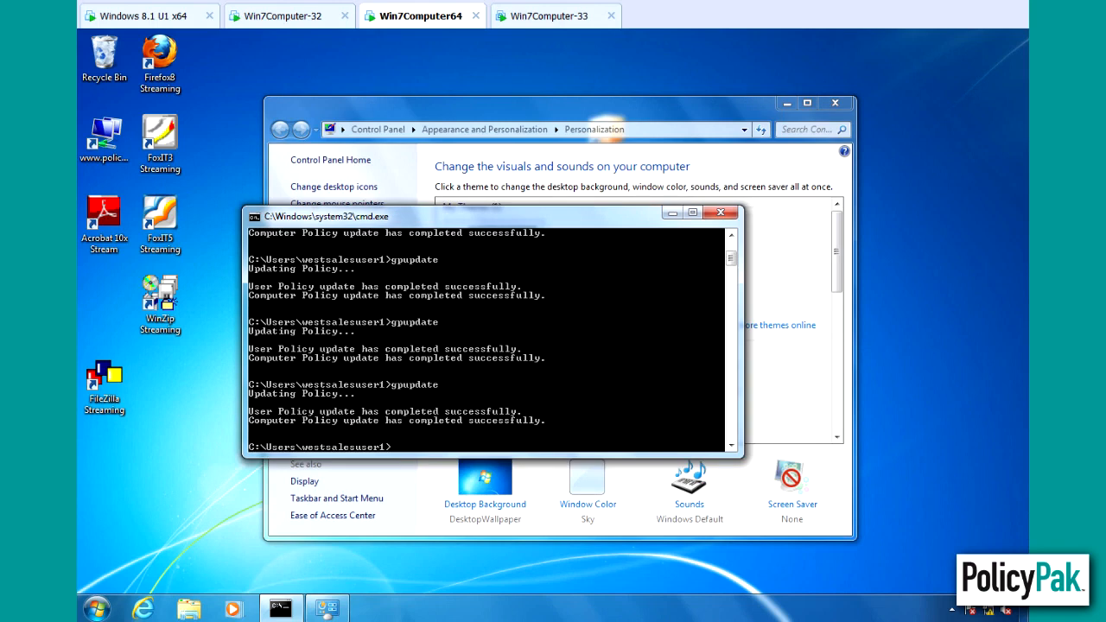
mouse_move(142, 15)
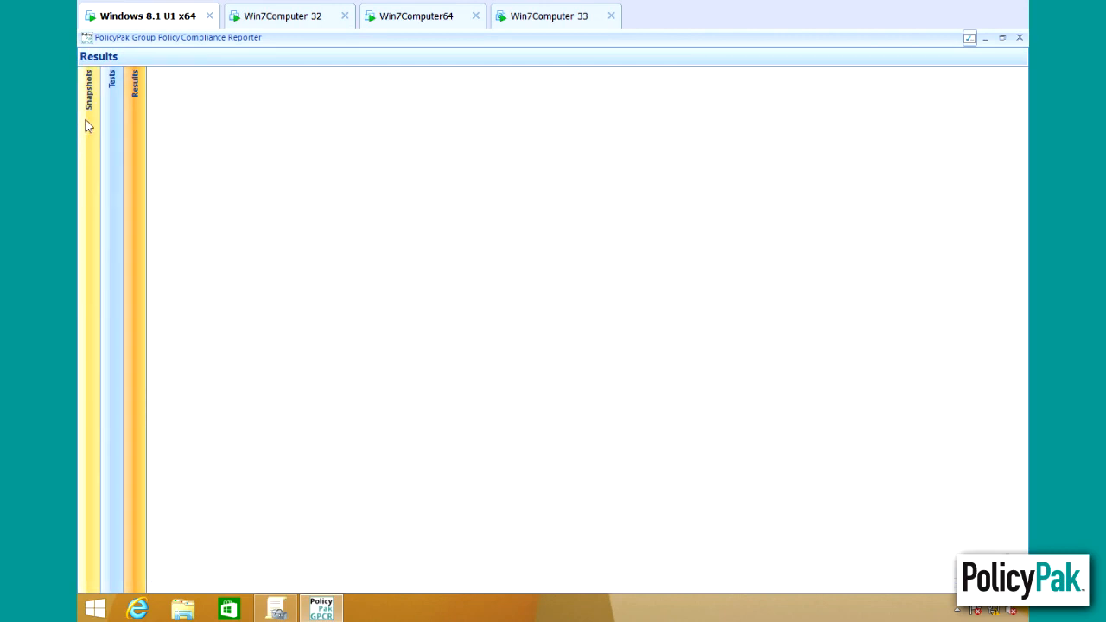
Create a new snapshot of the All Computers set from the Snapshots view.
left_click(90, 86)
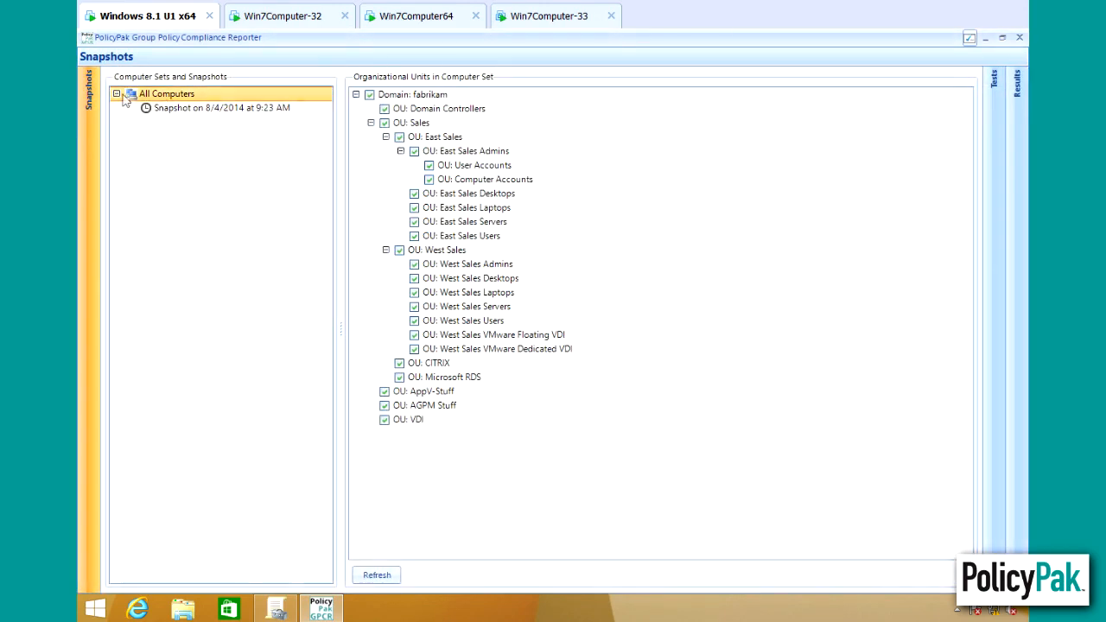
right_click(166, 94)
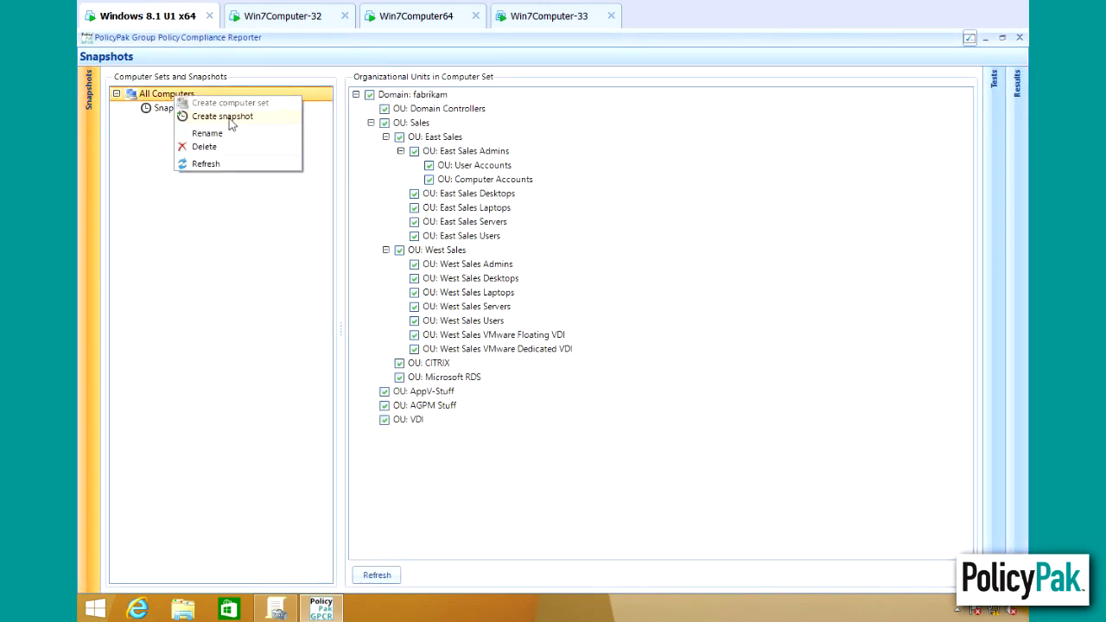
left_click(221, 115)
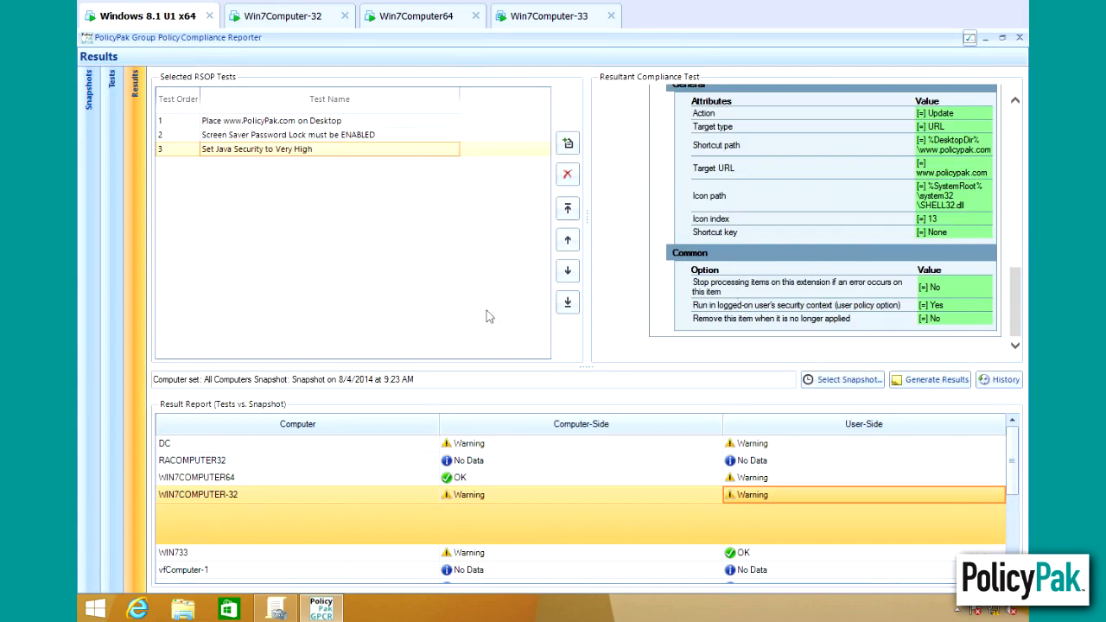
mouse_move(844, 380)
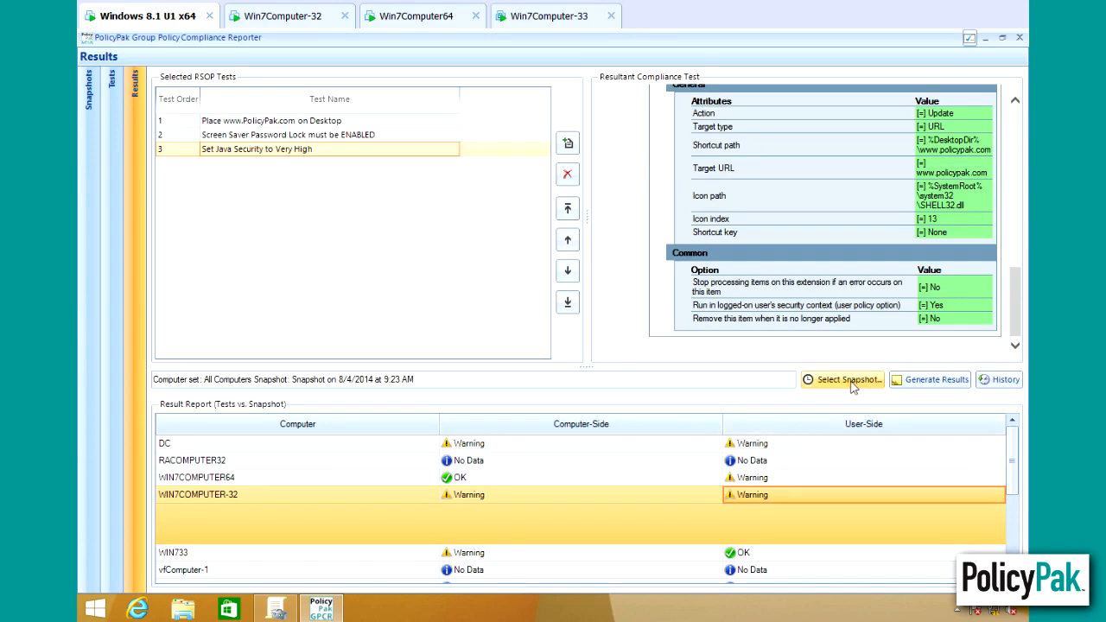
Switch results to the 9:56 AM snapshot and review WIN7COMPUTER64's screen saver password warning.
left_click(845, 380)
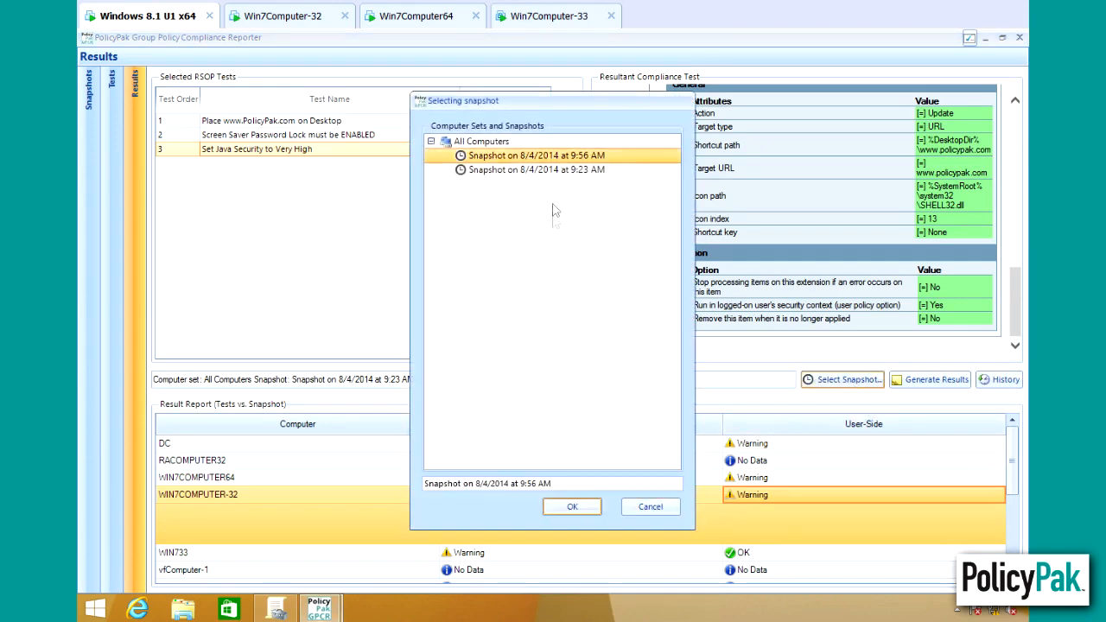
left_click(572, 506)
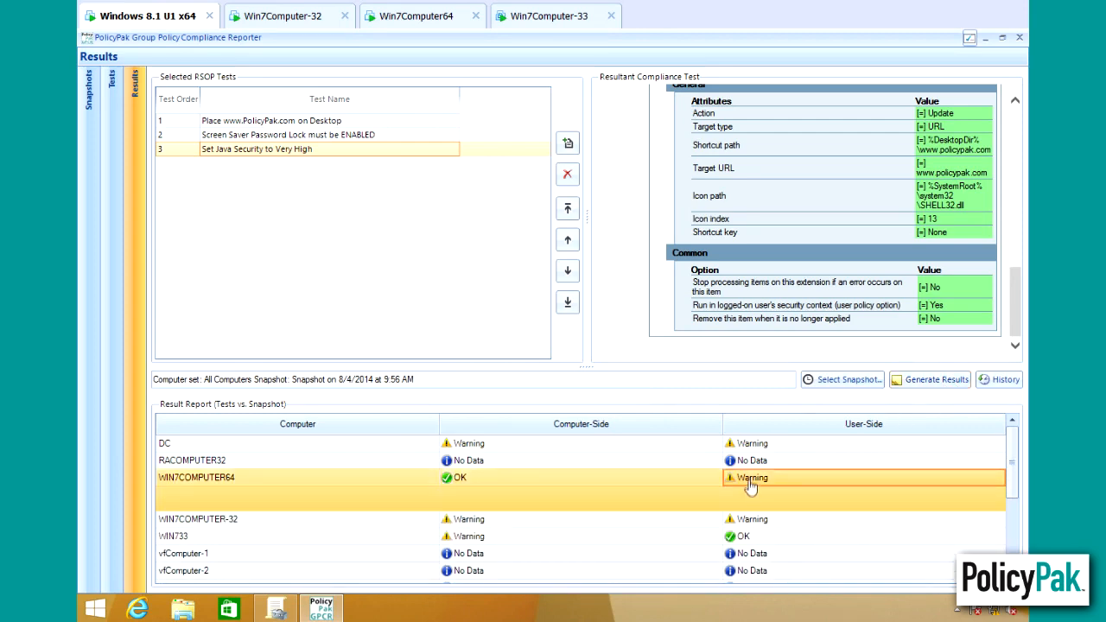
left_click(751, 477)
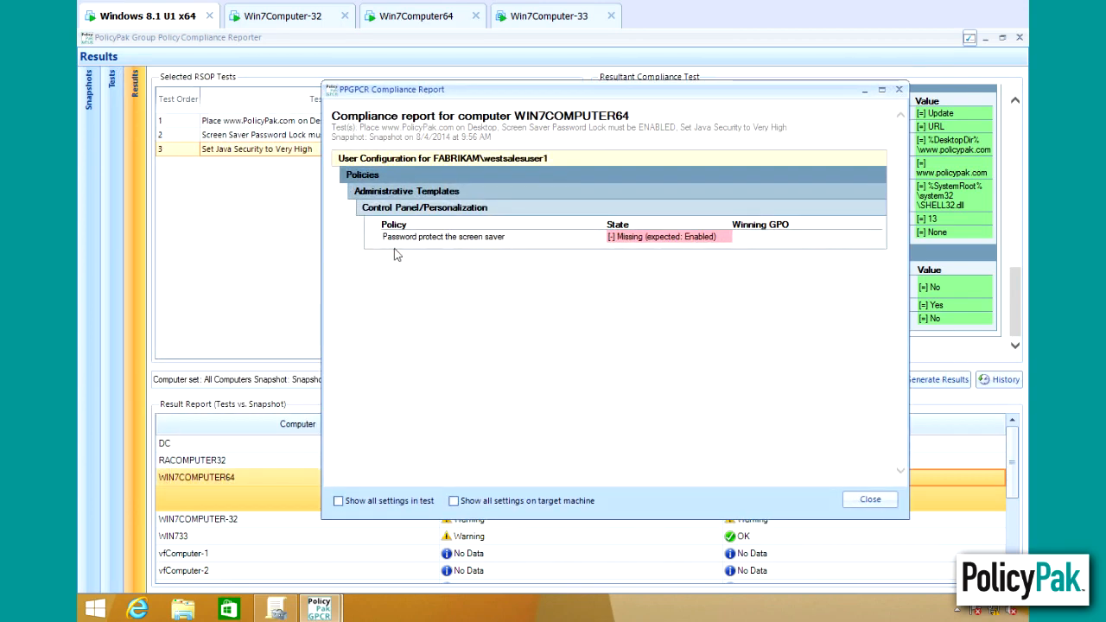
mouse_move(522, 249)
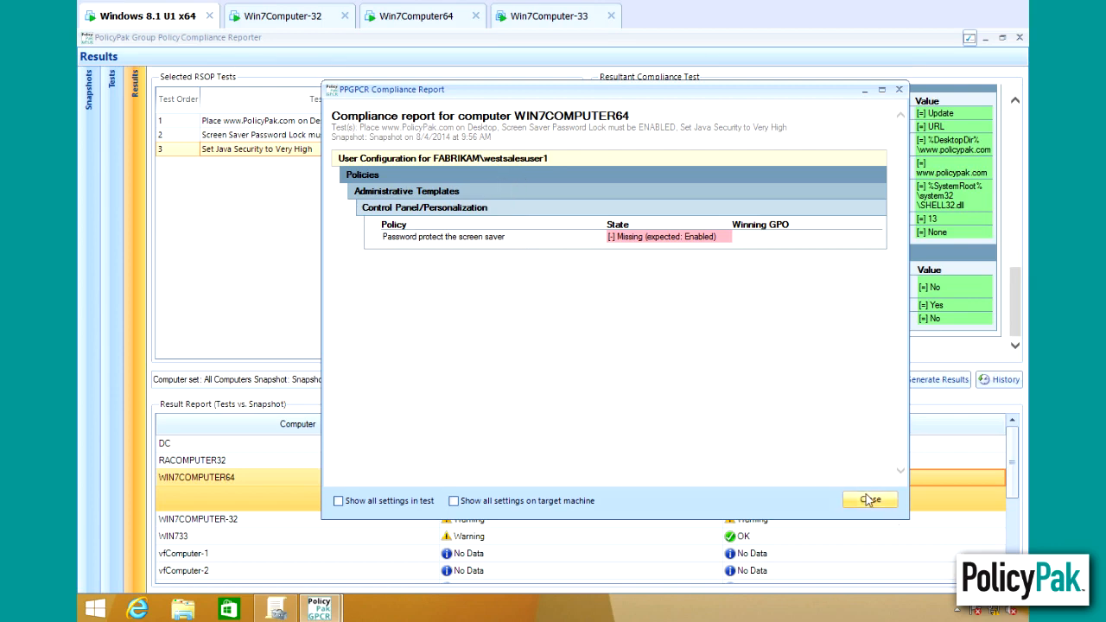
left_click(869, 502)
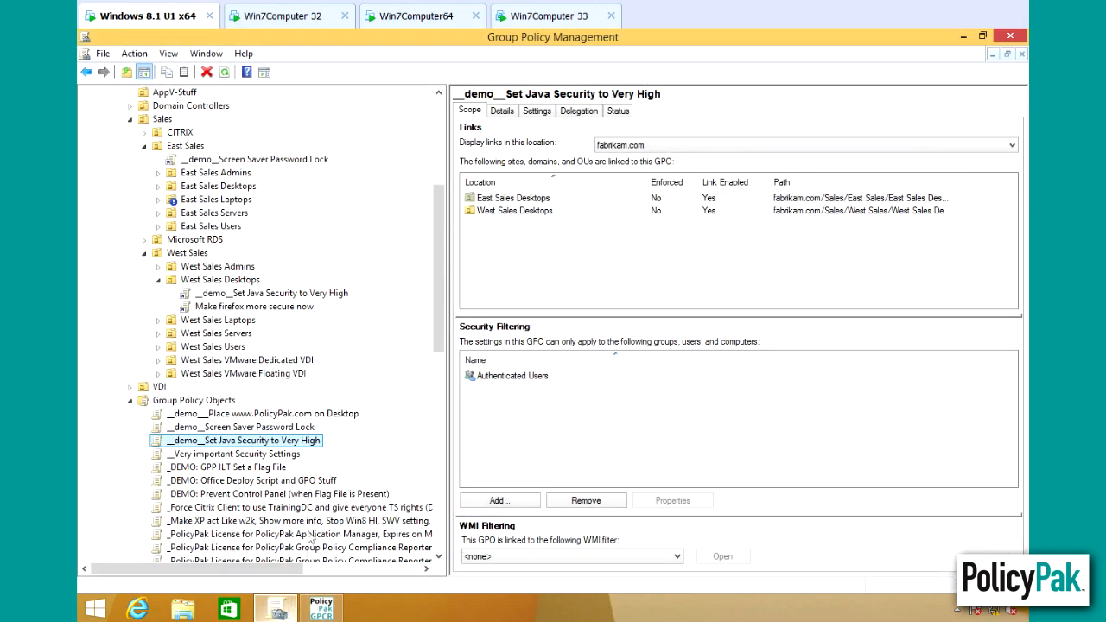
mouse_move(165, 349)
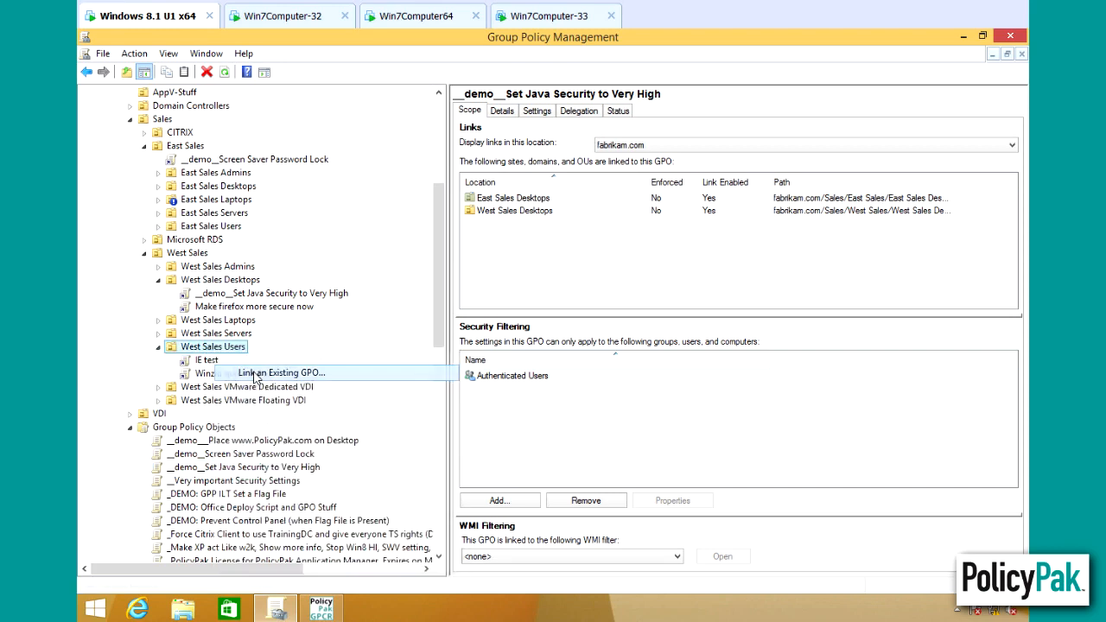
Start linking an existing GPO to the West Sales Users OU.
left_click(280, 373)
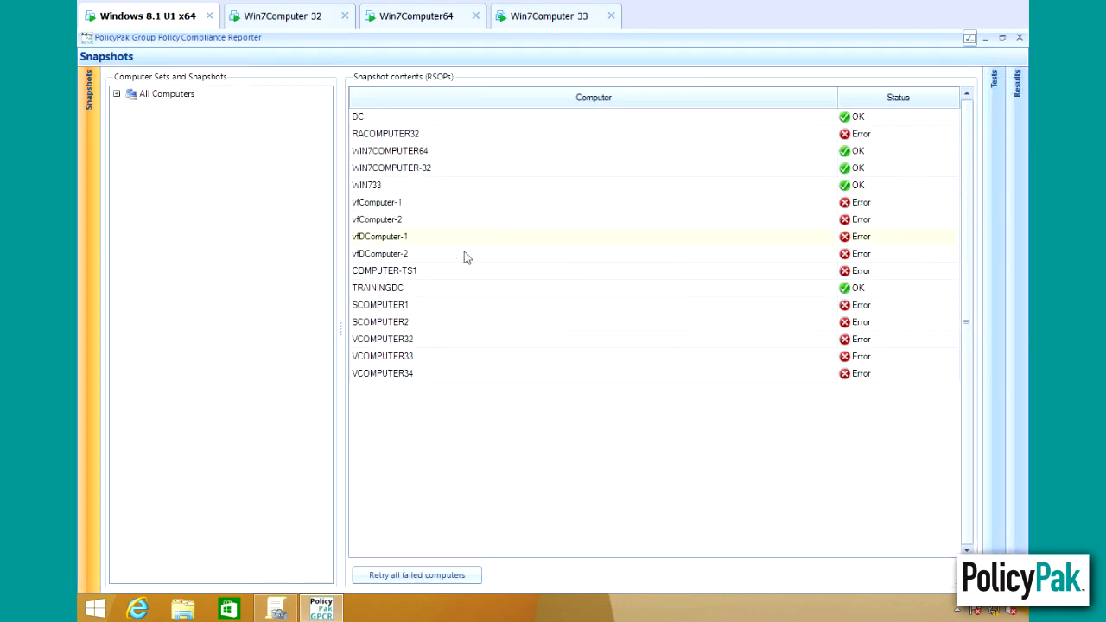
Select All Computers in Snapshots and return to Results with the 9:58 AM snapshot.
left_click(166, 93)
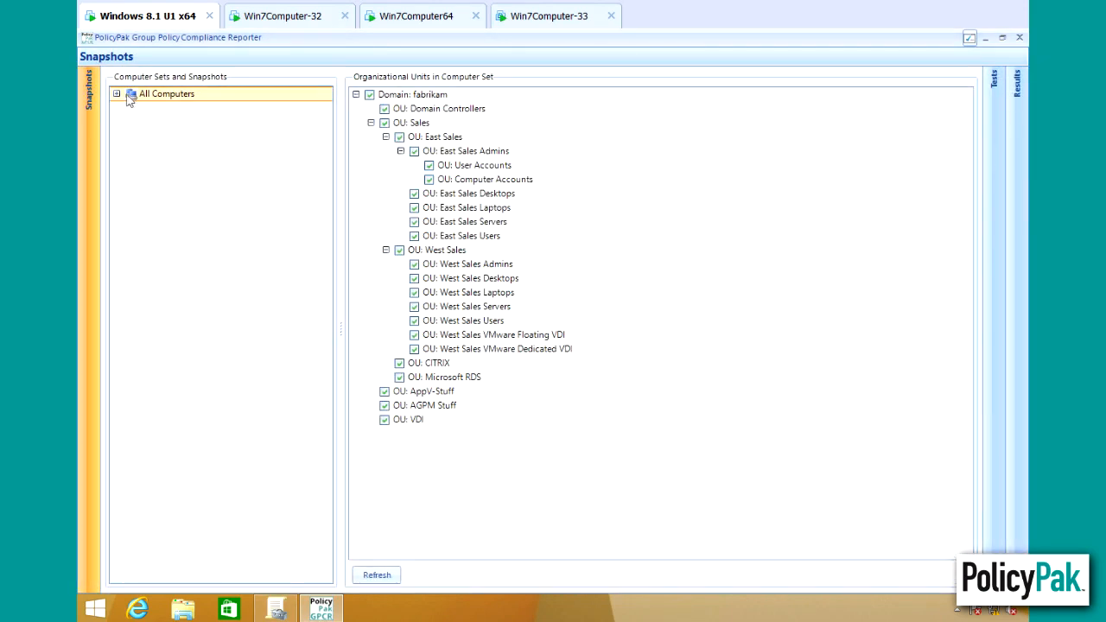
left_click(117, 94)
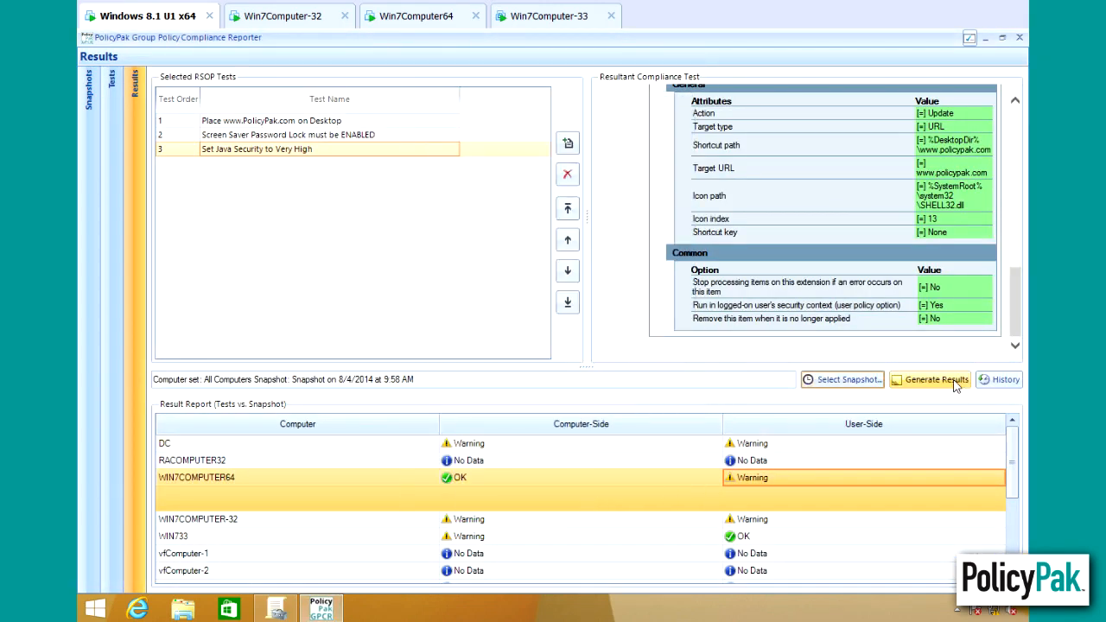
Regenerate results against the 9:58 AM snapshot and review WIN7COMPUTER-32's missing settings report.
left_click(937, 380)
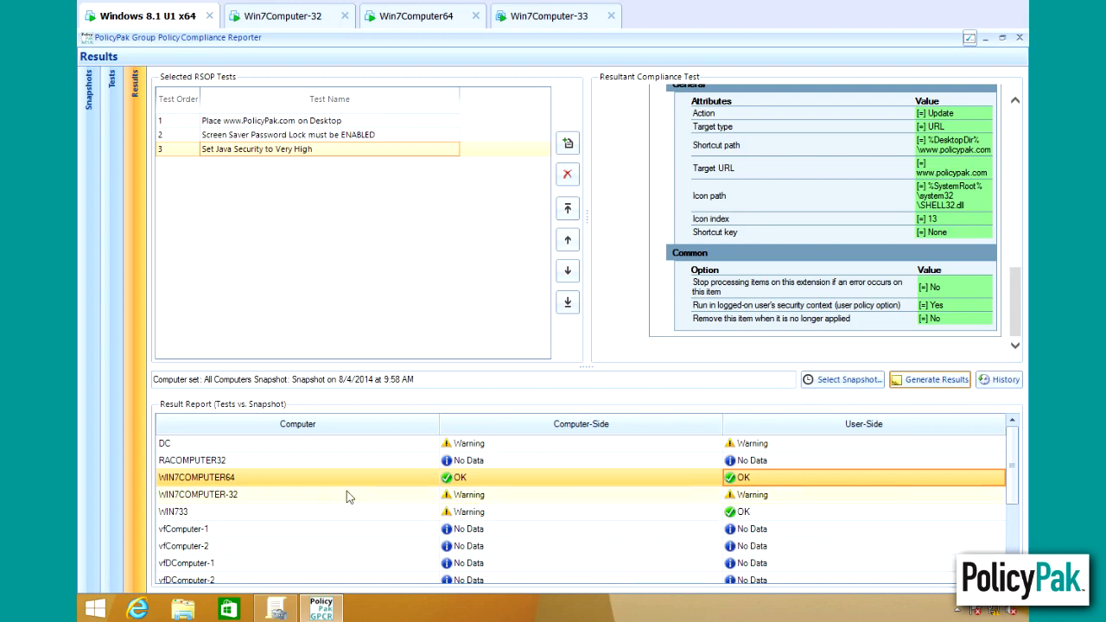
mouse_move(785, 482)
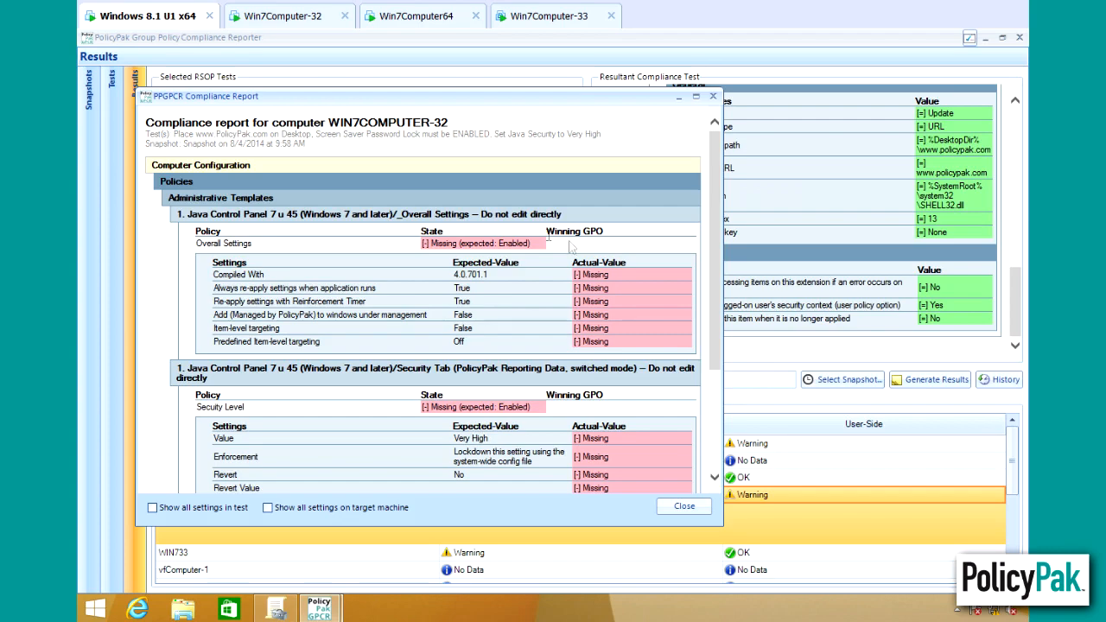
scroll("down", 3)
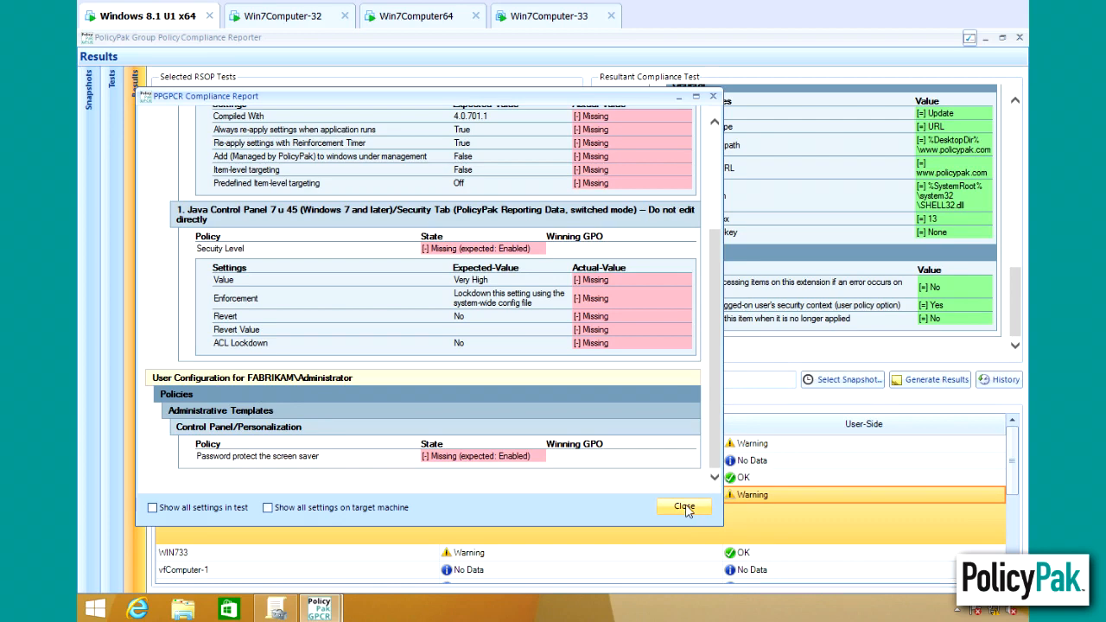
left_click(684, 506)
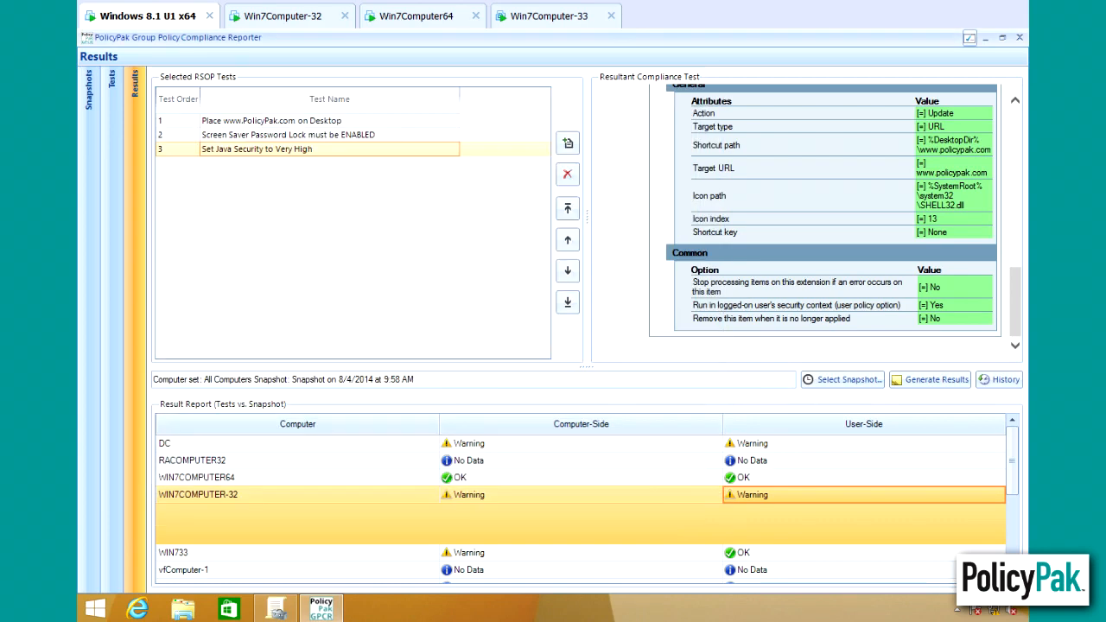